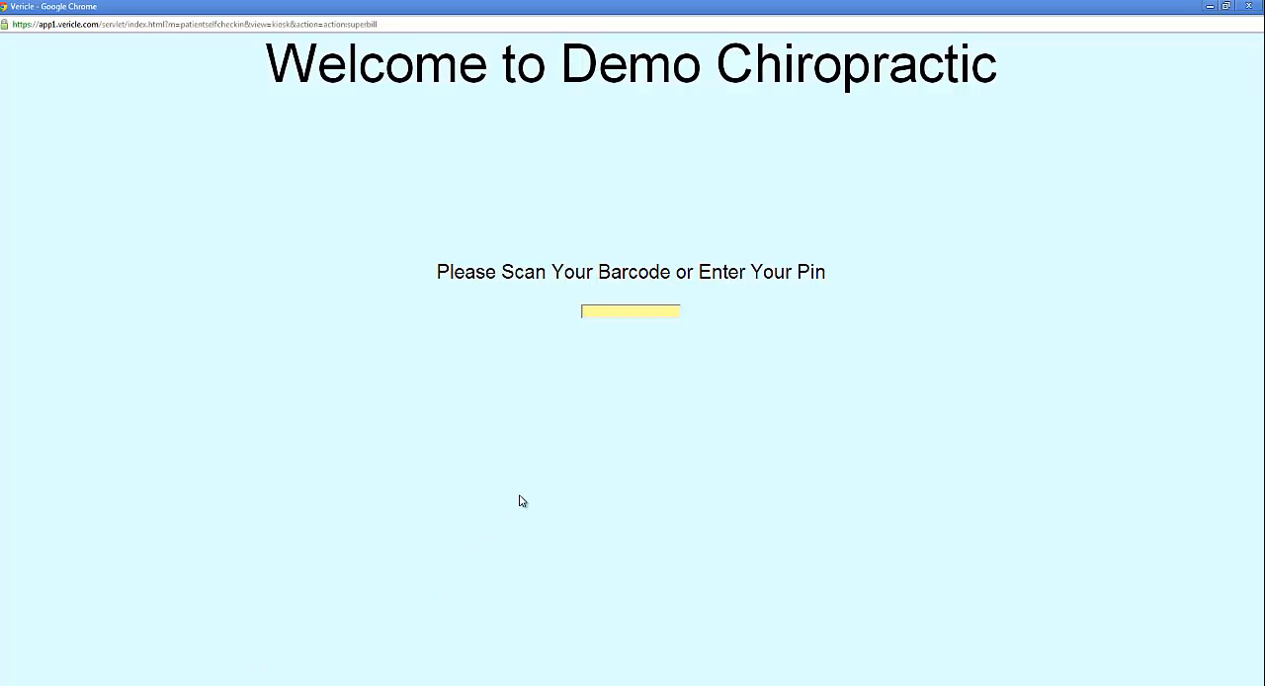
{"action": "type", "text": "123"}
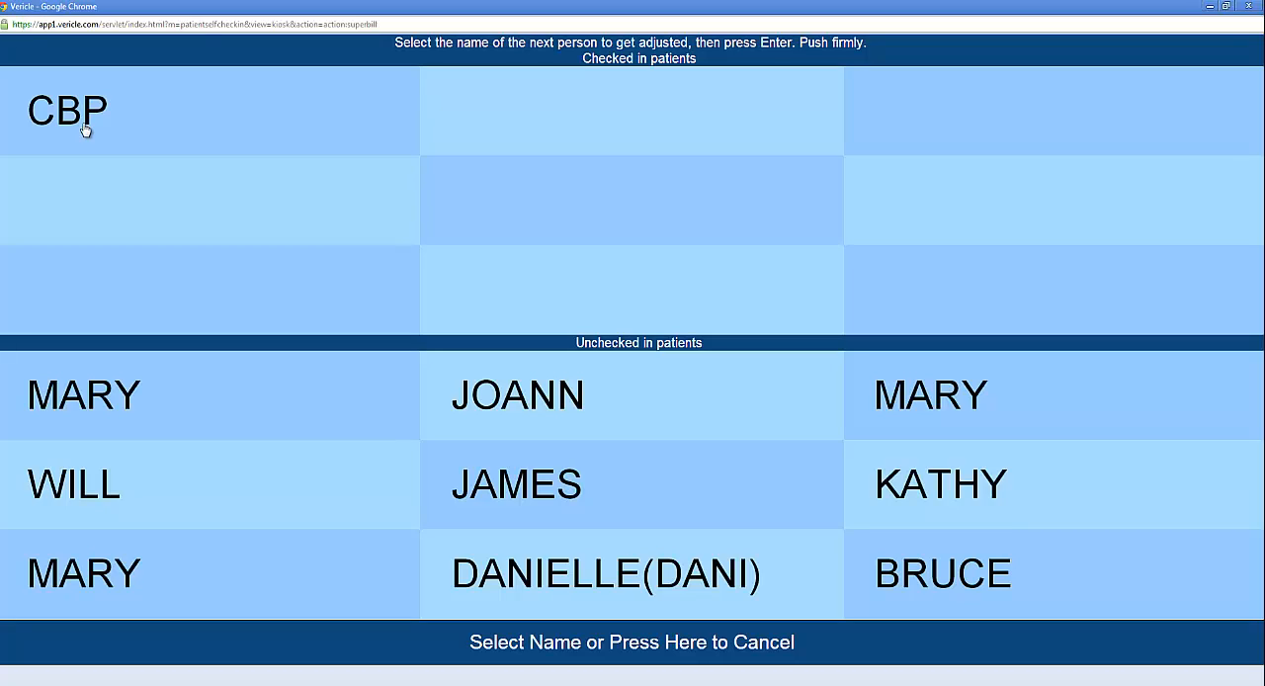
{"action": "left_click", "coordinate": [65, 111]}
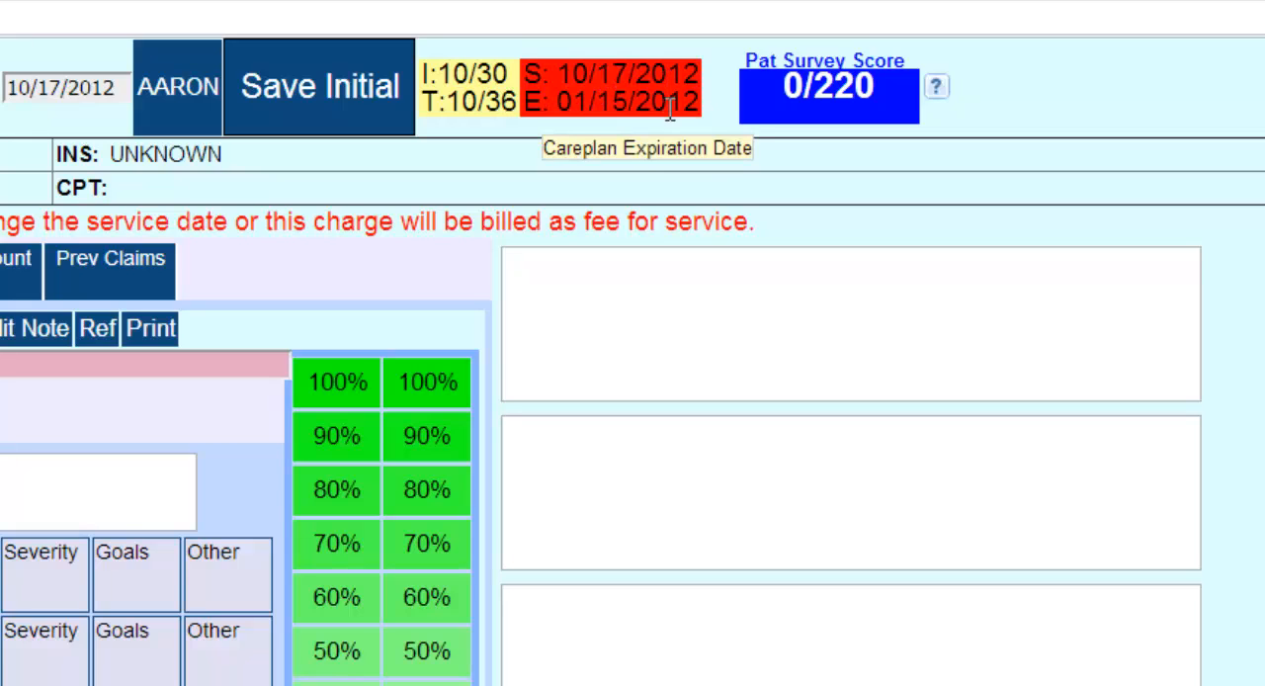
{"action": "mouse_move", "coordinate": [472, 75]}
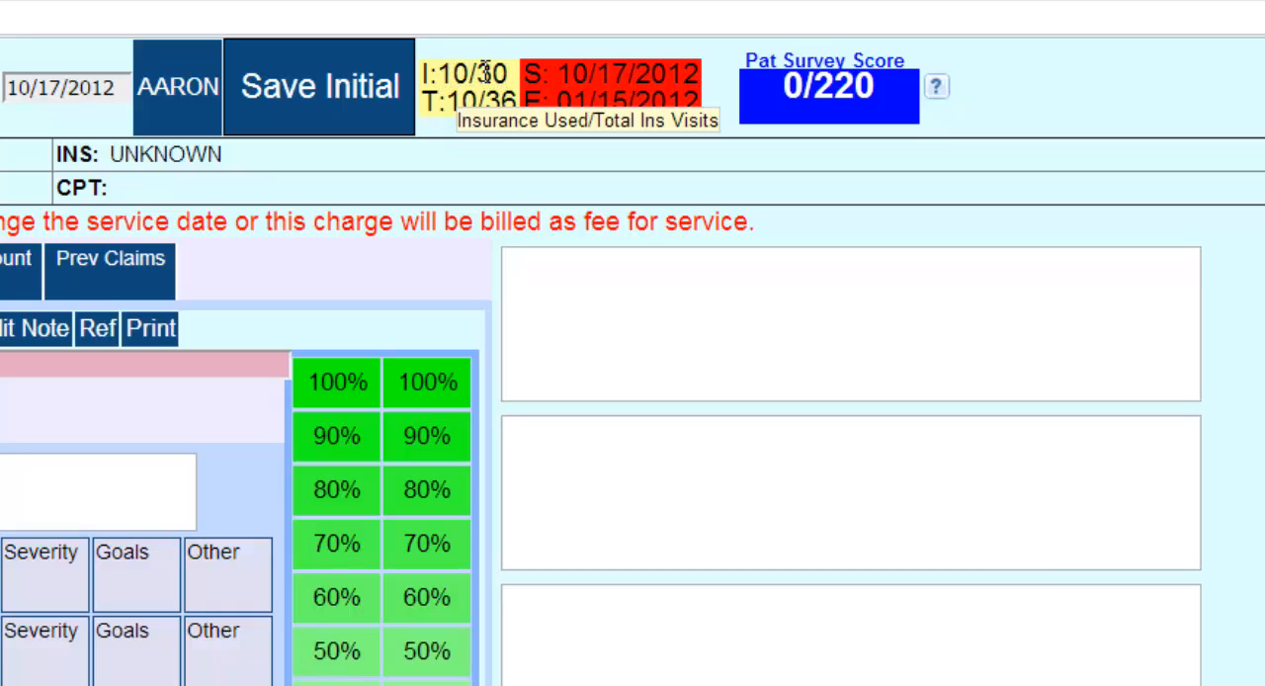
{"action": "mouse_move", "coordinate": [485, 69]}
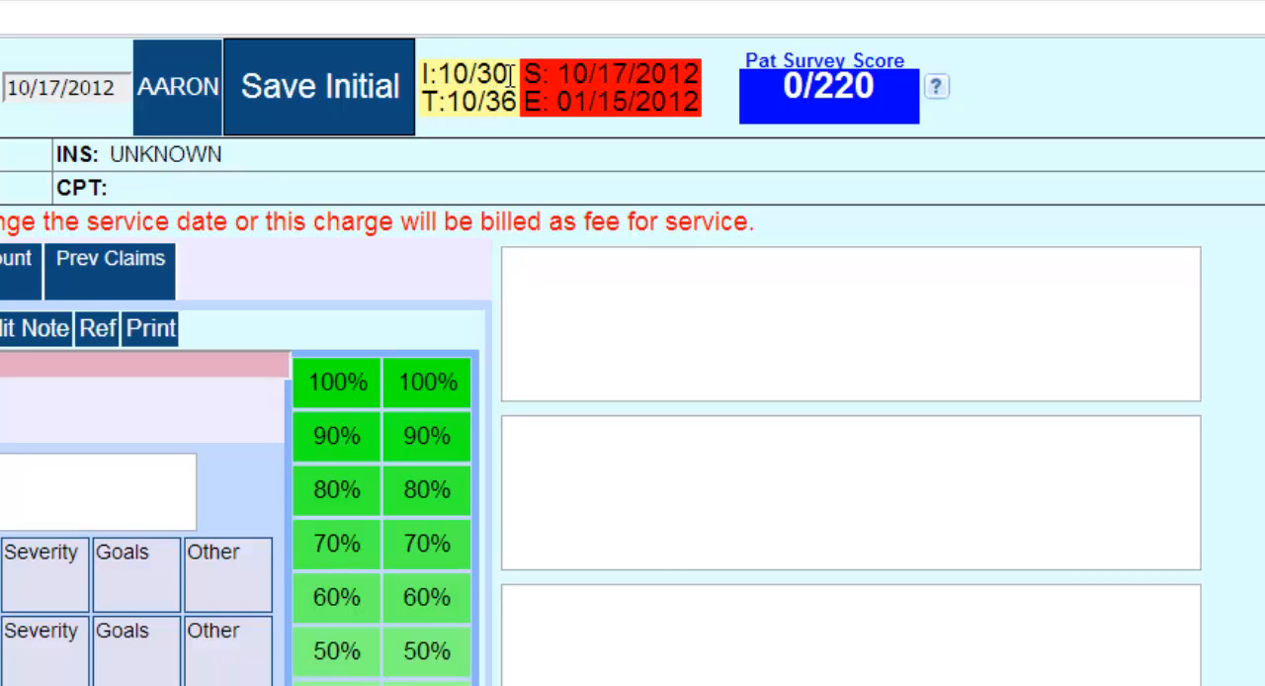
{"action": "mouse_move", "coordinate": [465, 87]}
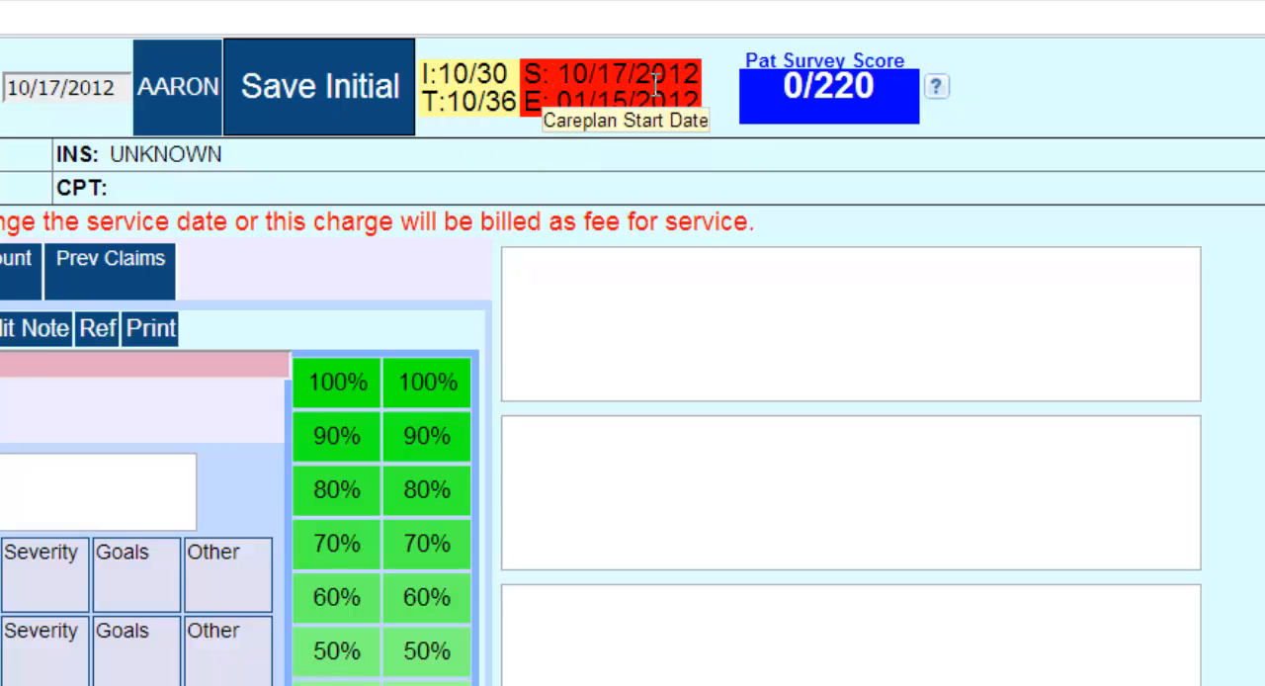
{"action": "mouse_move", "coordinate": [682, 103]}
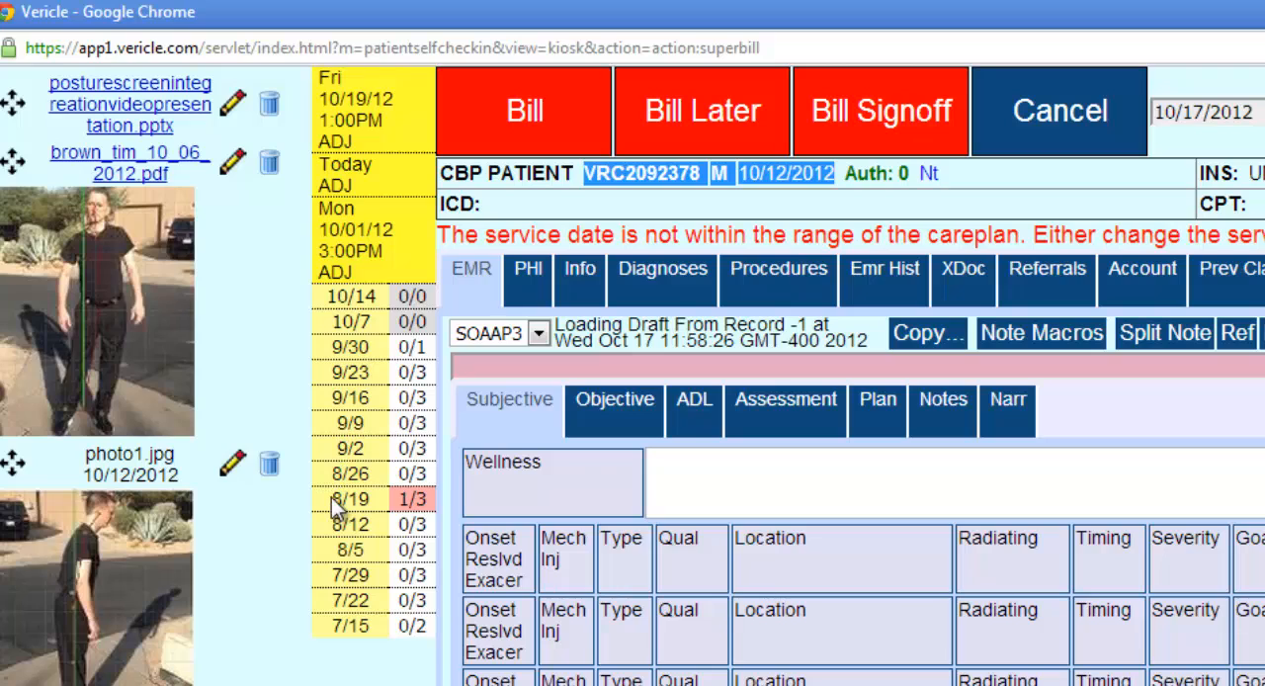
{"action": "mouse_move", "coordinate": [378, 510]}
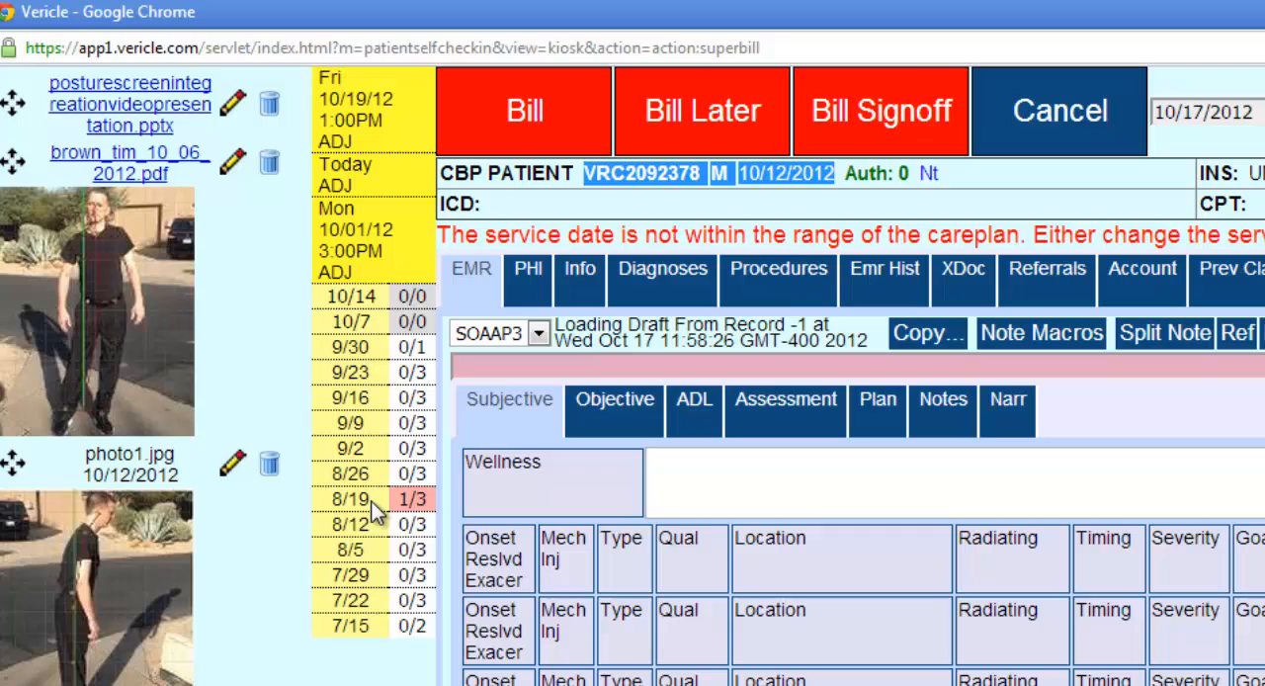
{"action": "mouse_move", "coordinate": [395, 514]}
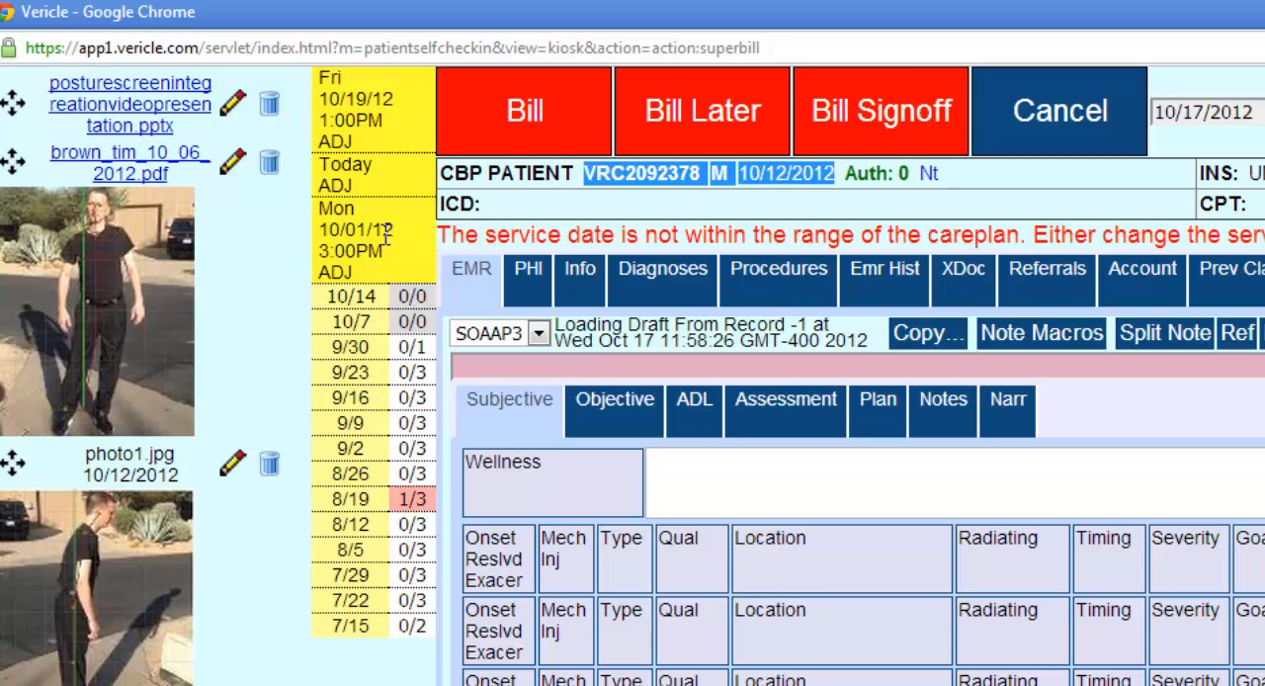
{"action": "mouse_move", "coordinate": [368, 188]}
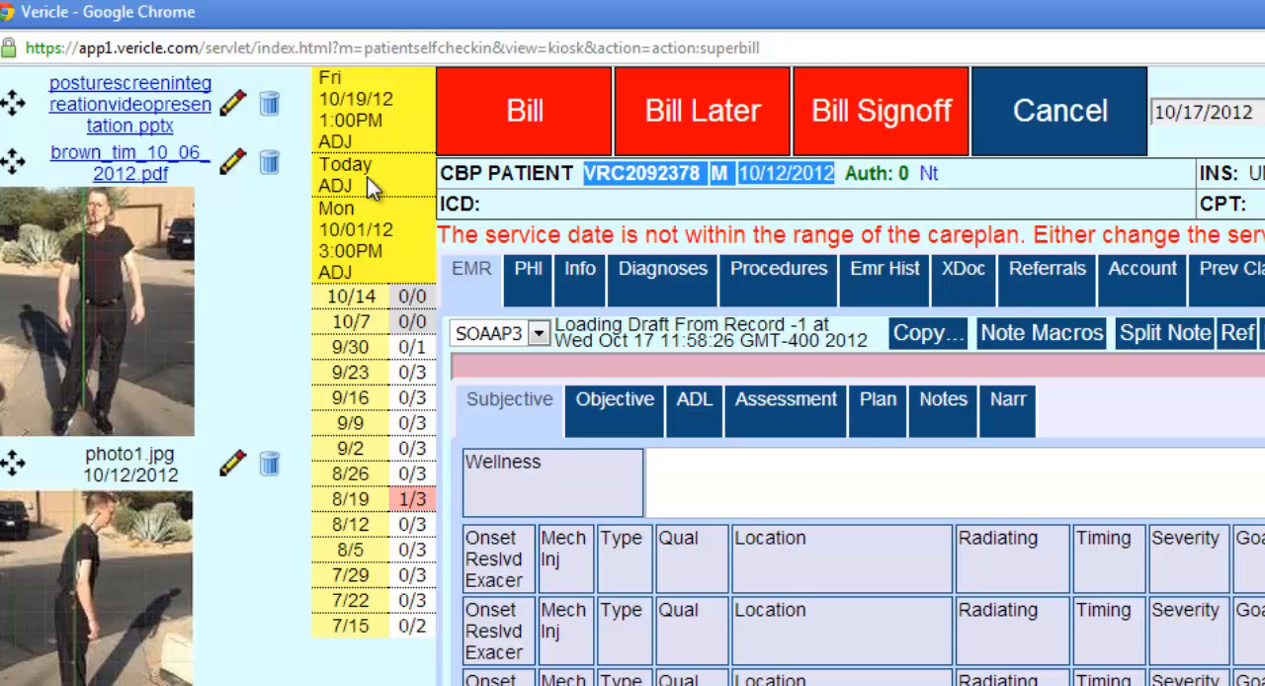
{"action": "mouse_move", "coordinate": [374, 128]}
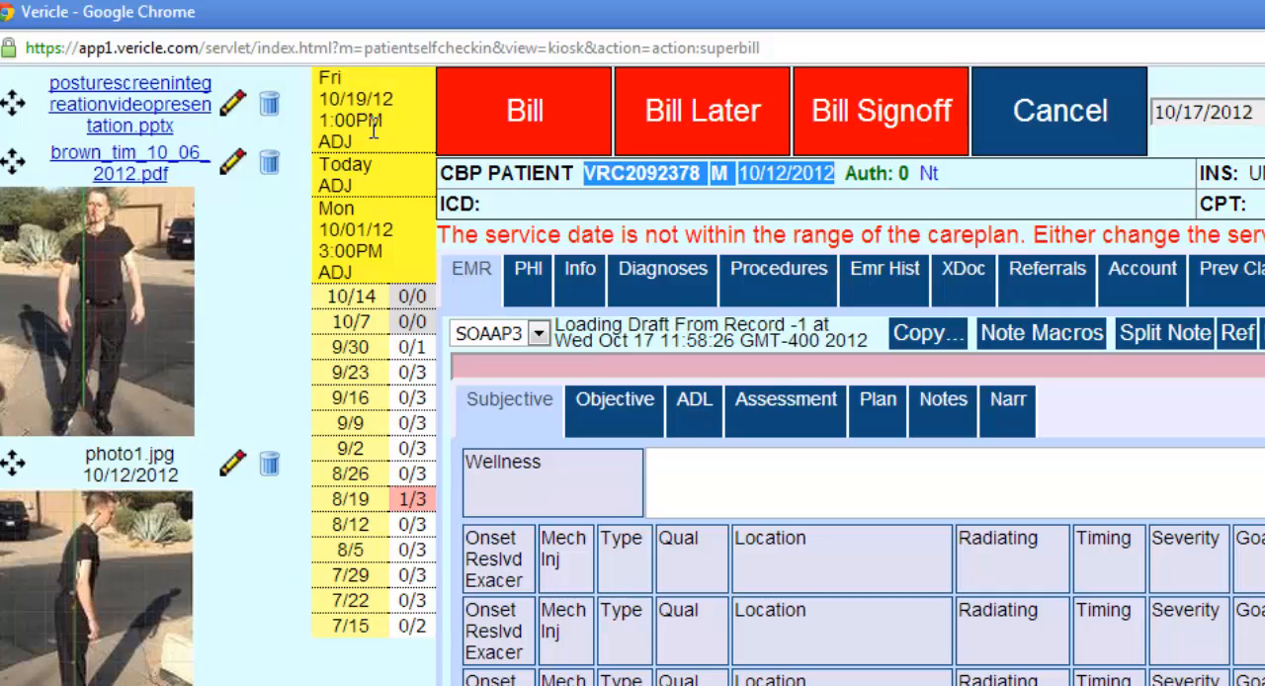
{"action": "mouse_move", "coordinate": [380, 249]}
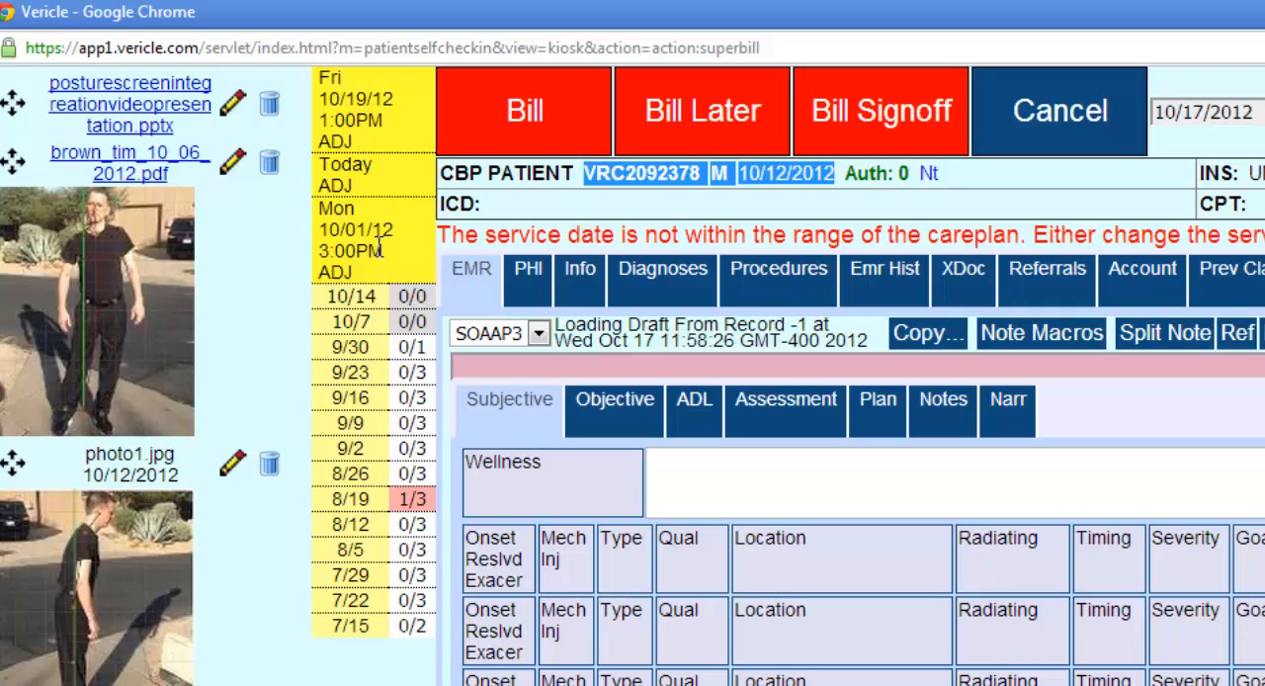
{"action": "mouse_move", "coordinate": [386, 146]}
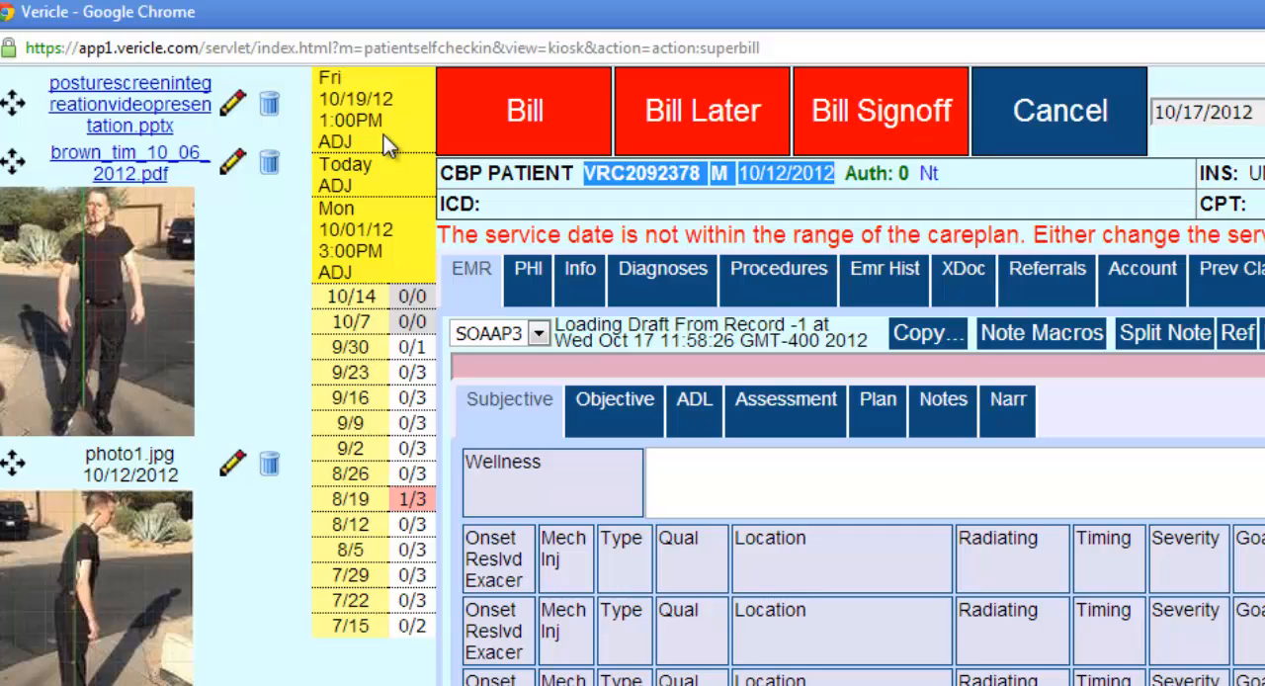
{"action": "mouse_move", "coordinate": [366, 277]}
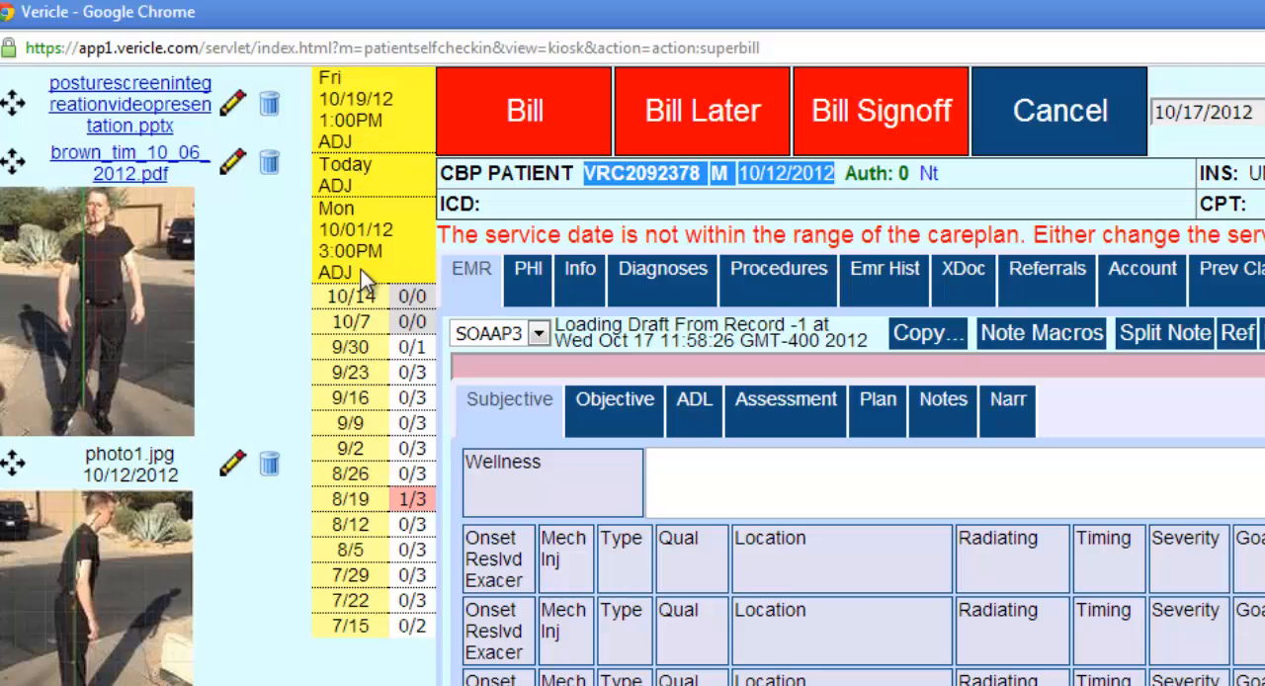
{"action": "mouse_move", "coordinate": [365, 280]}
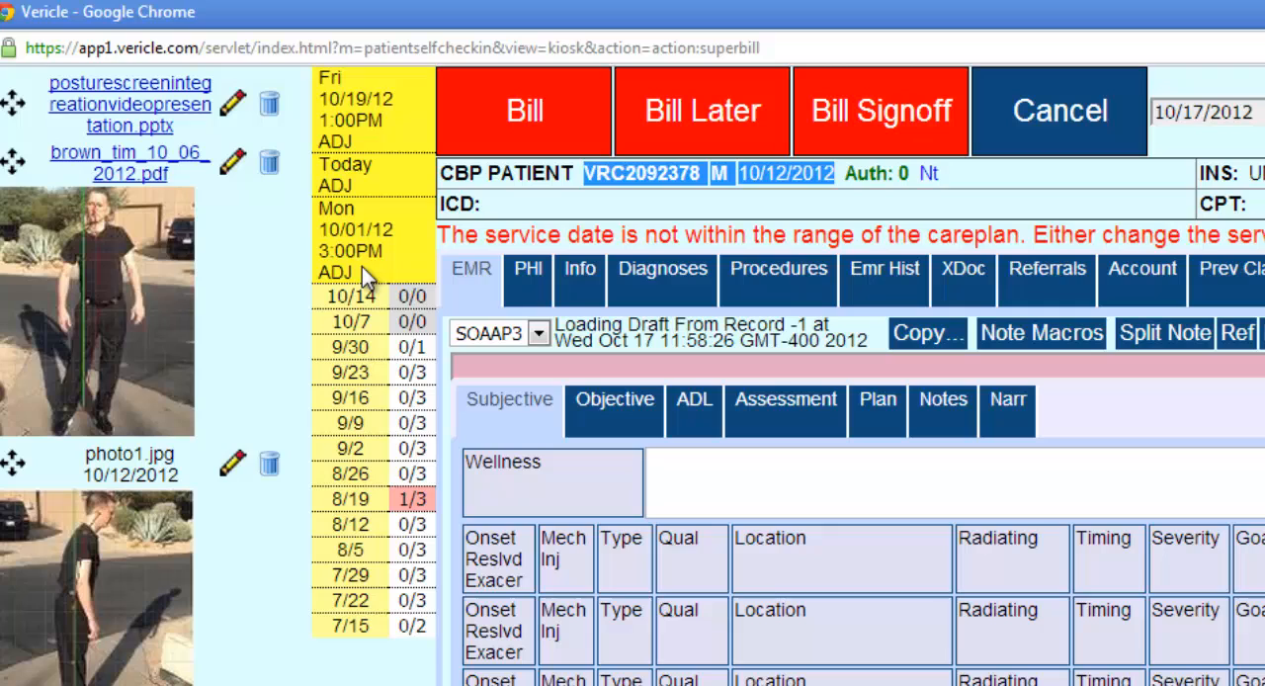
{"action": "mouse_move", "coordinate": [336, 136]}
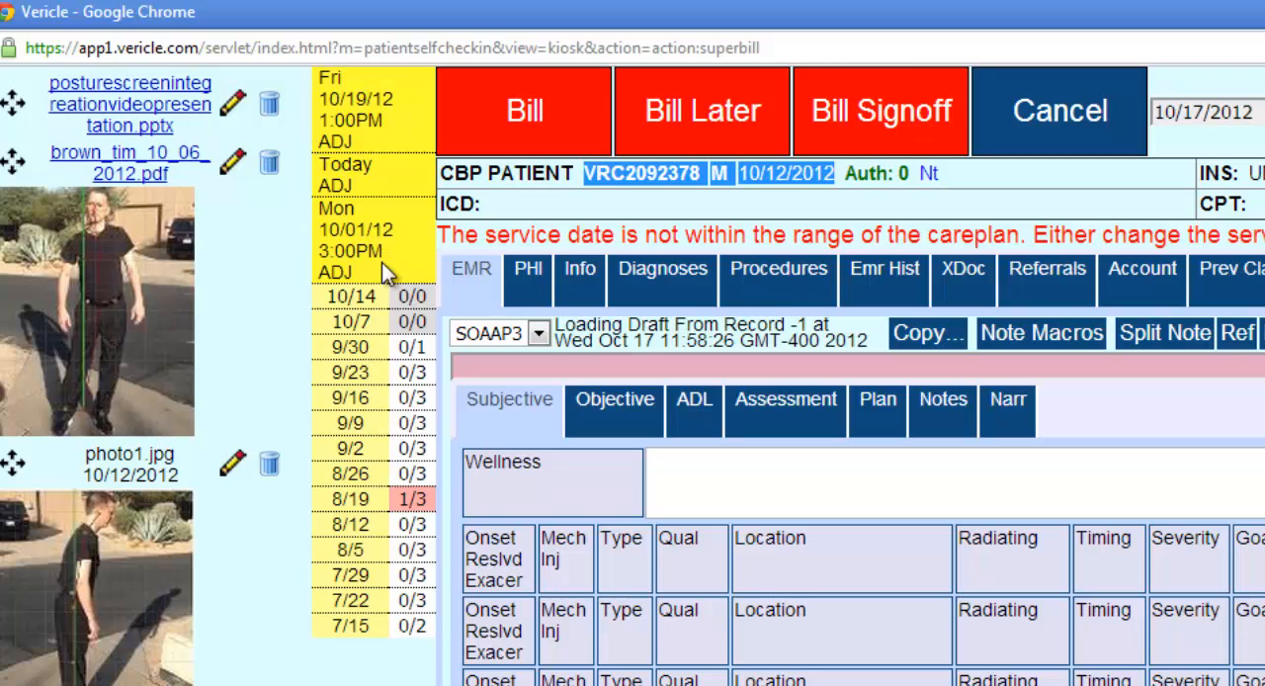
{"action": "mouse_move", "coordinate": [416, 142]}
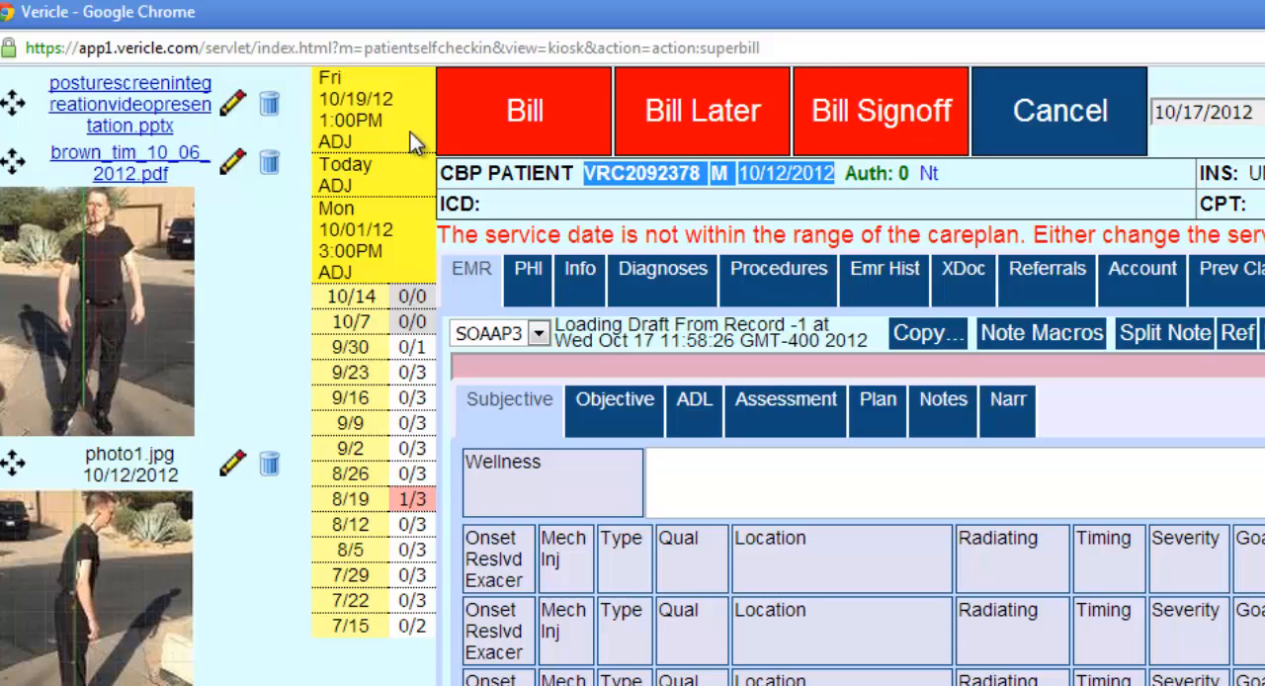
{"action": "mouse_move", "coordinate": [395, 435]}
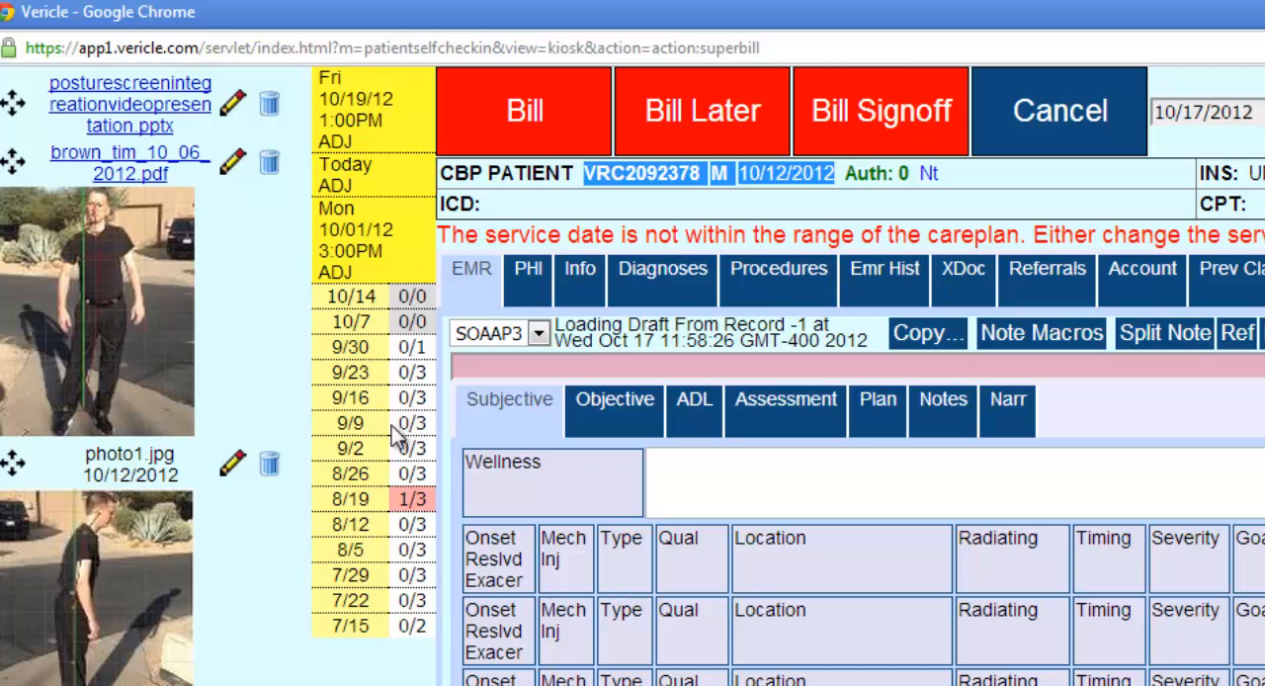
{"action": "mouse_move", "coordinate": [379, 443]}
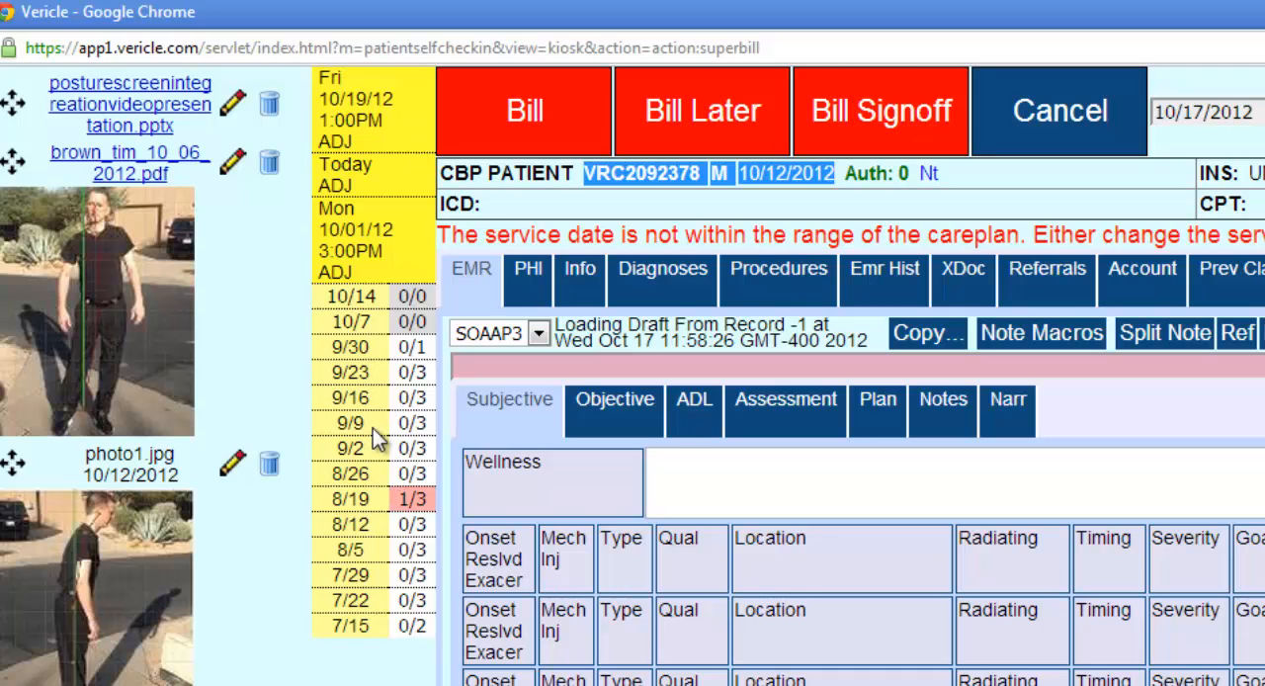
{"action": "mouse_move", "coordinate": [380, 457]}
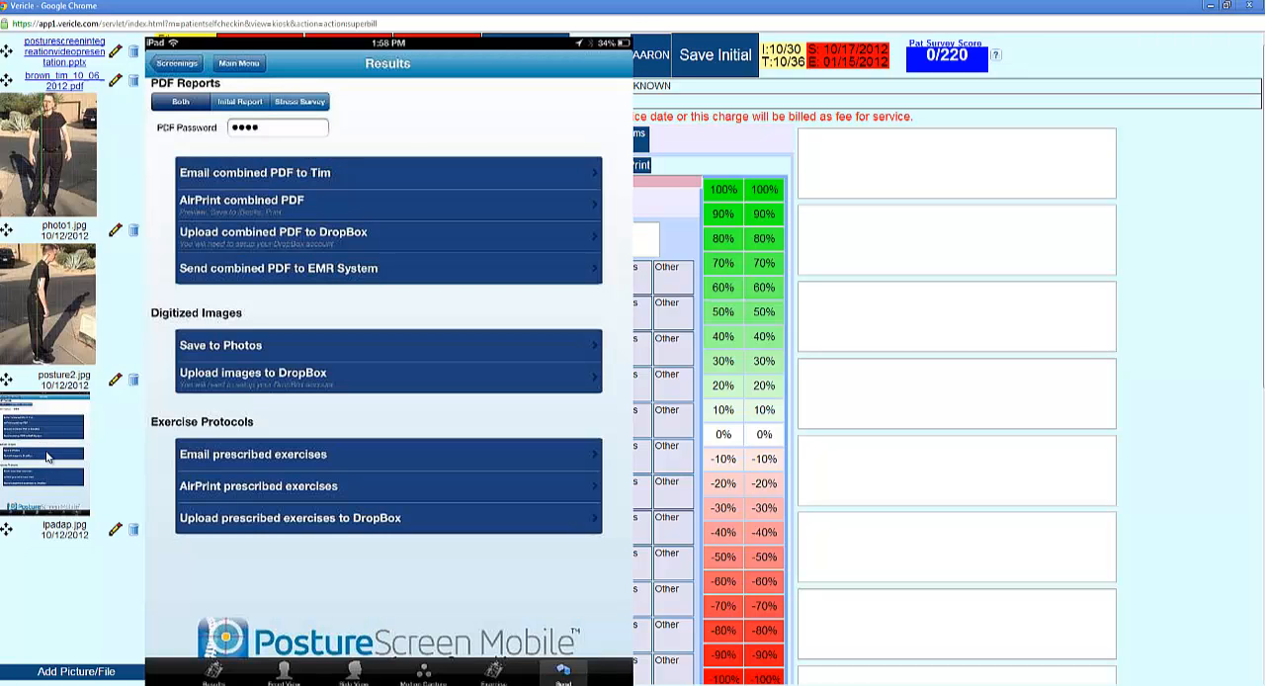
{"action": "mouse_move", "coordinate": [231, 455]}
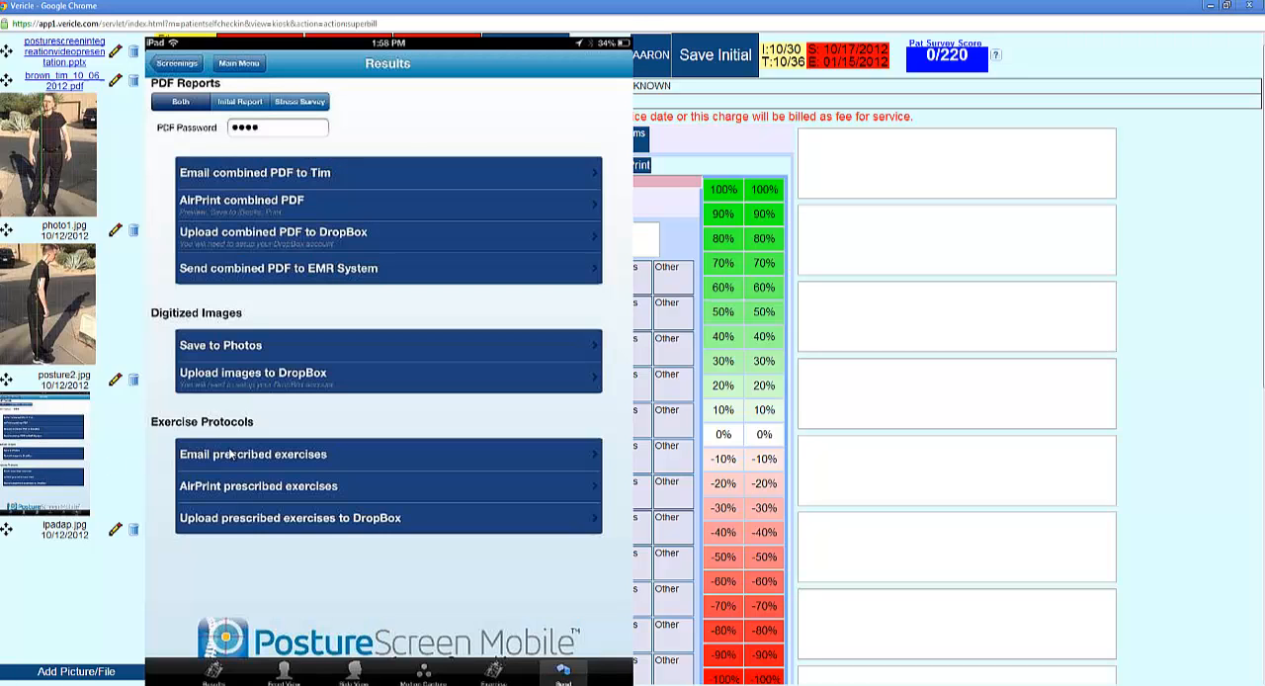
{"action": "mouse_move", "coordinate": [253, 416]}
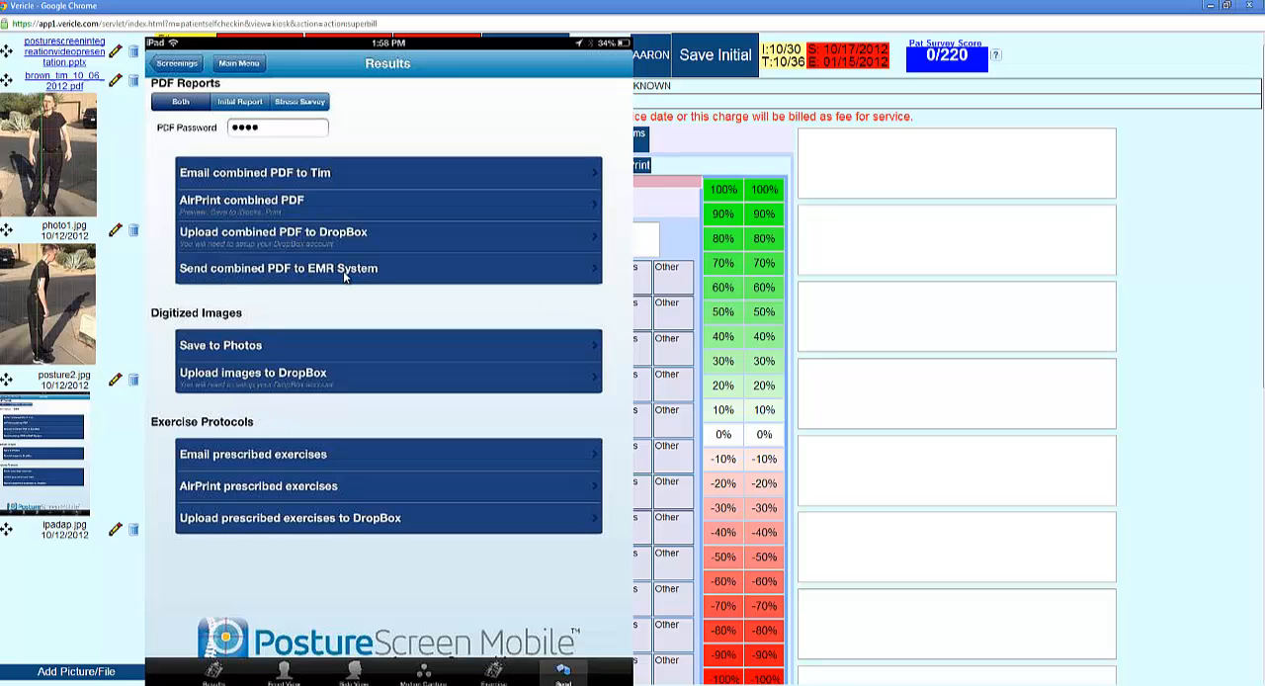
{"action": "mouse_move", "coordinate": [56, 464]}
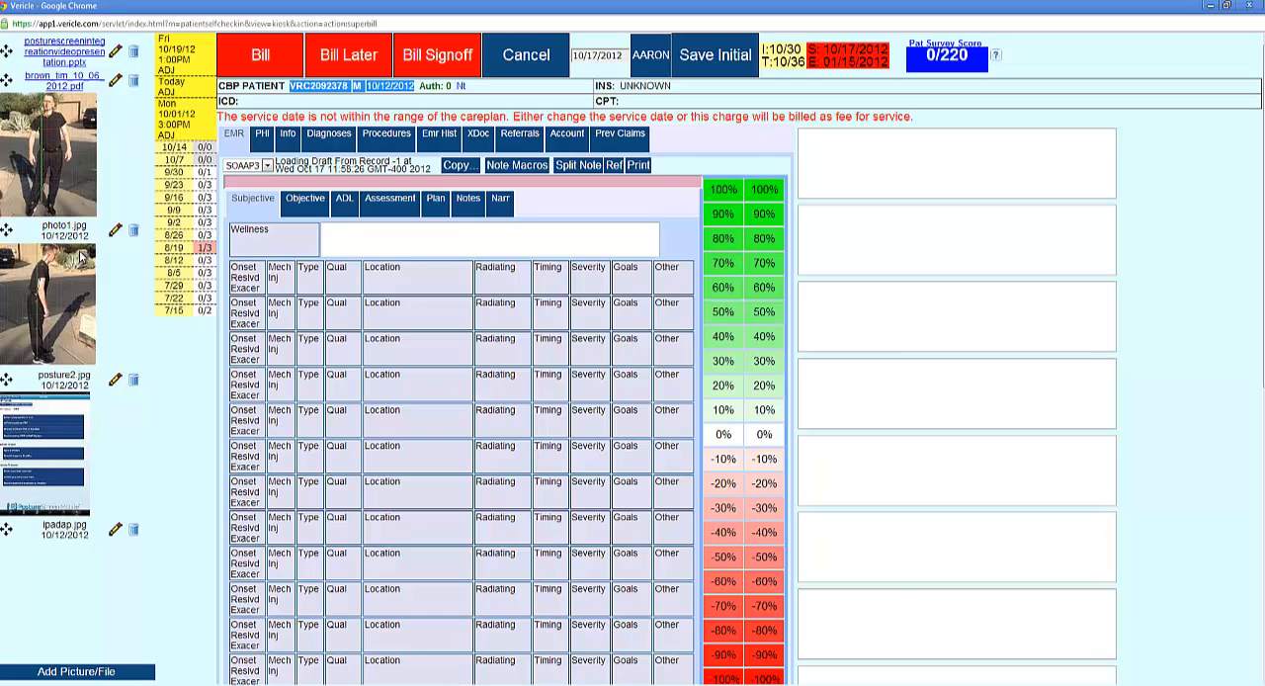
{"action": "mouse_move", "coordinate": [779, 272]}
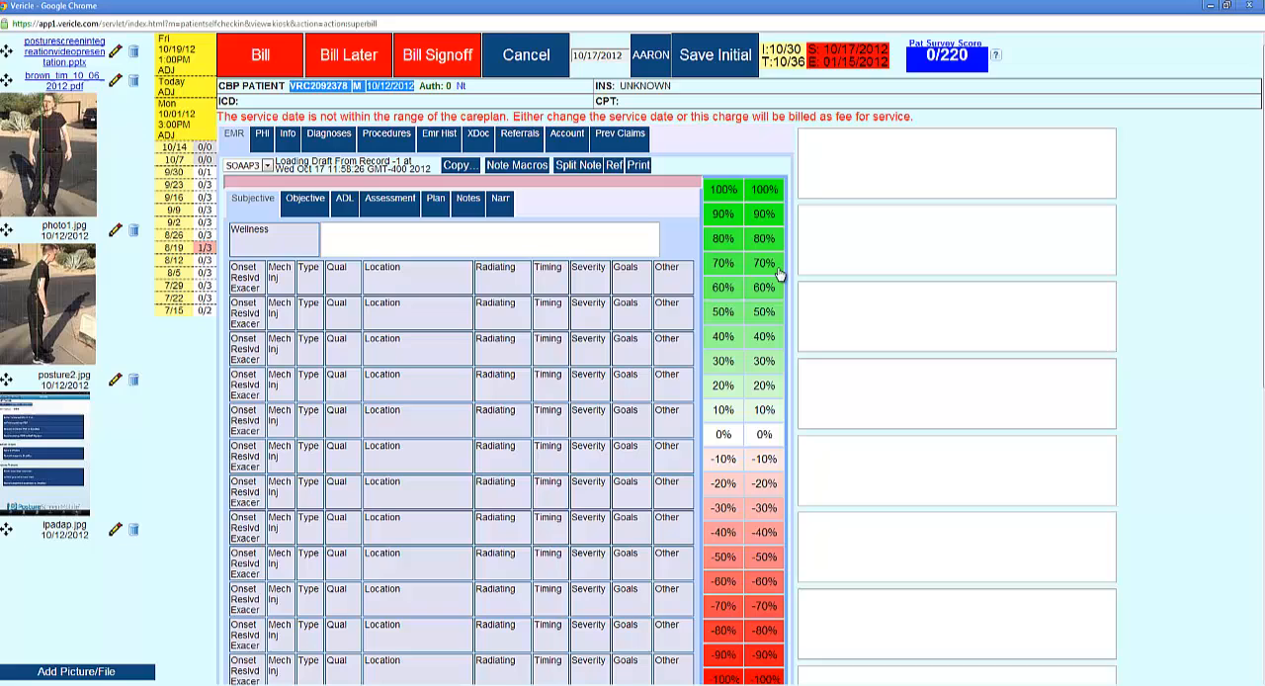
Fill the first two sticky notes with 'no rotation' and 'home depot'
{"action": "left_click", "coordinate": [952, 239]}
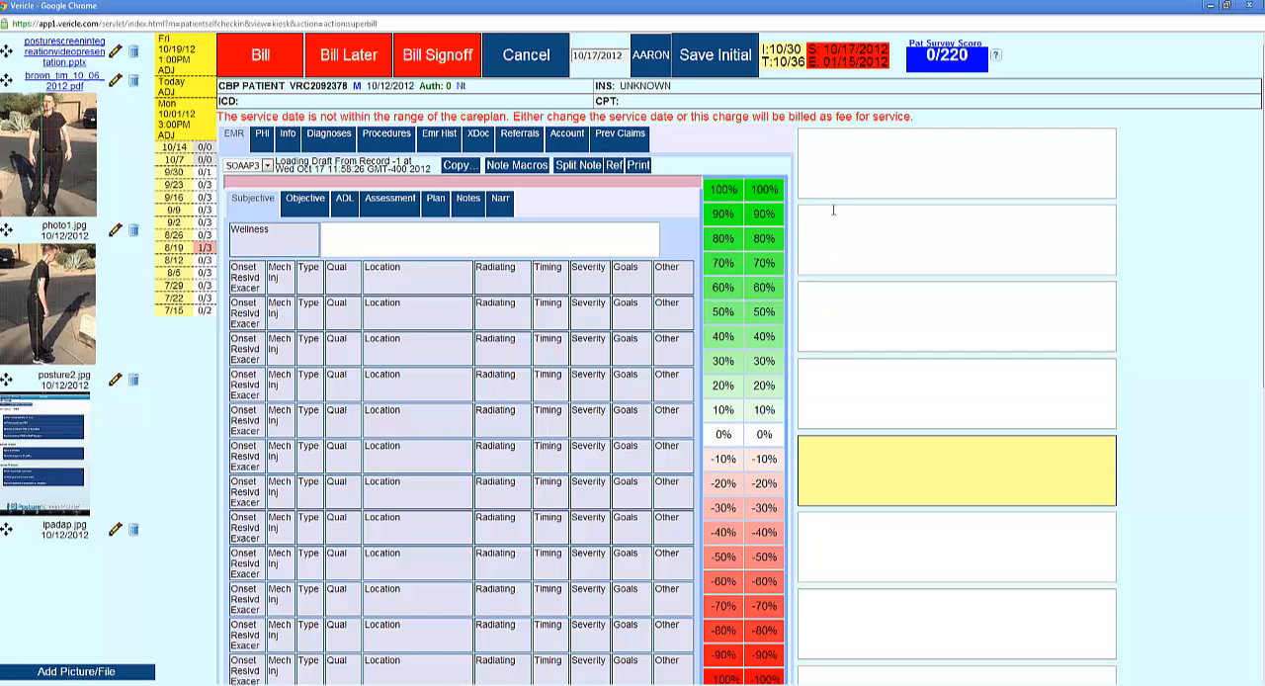
{"action": "left_click", "coordinate": [952, 239]}
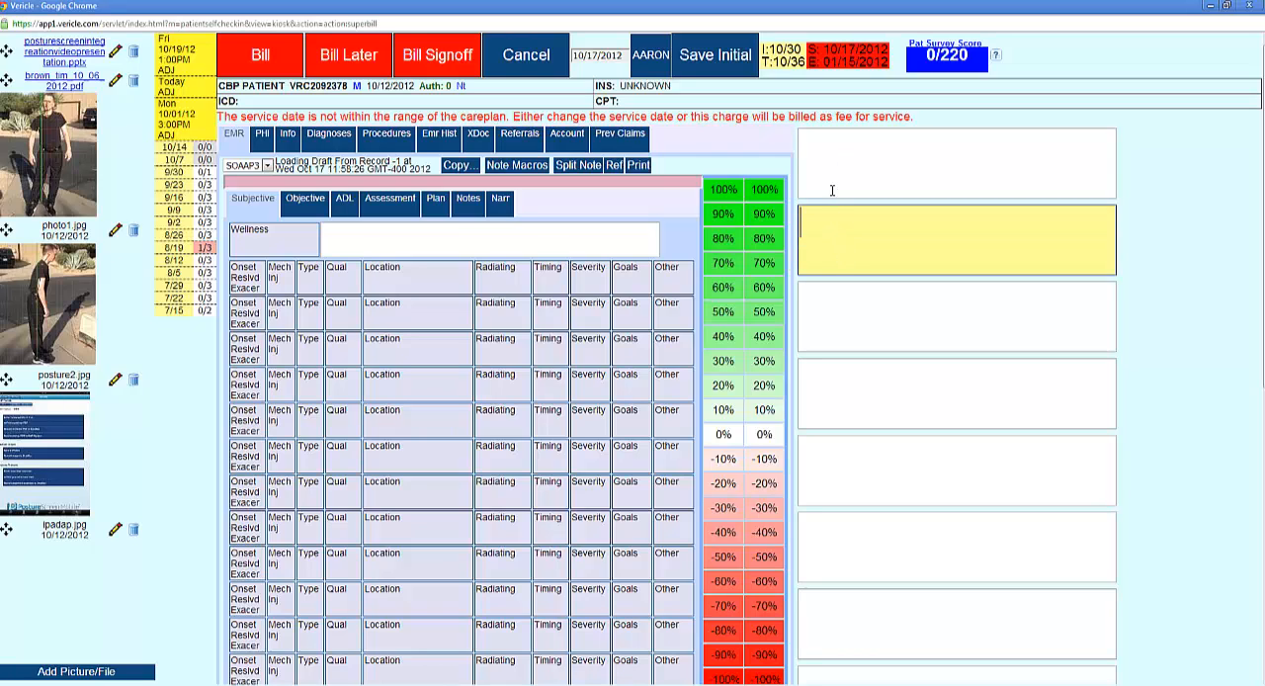
{"action": "type", "text": "no ro"}
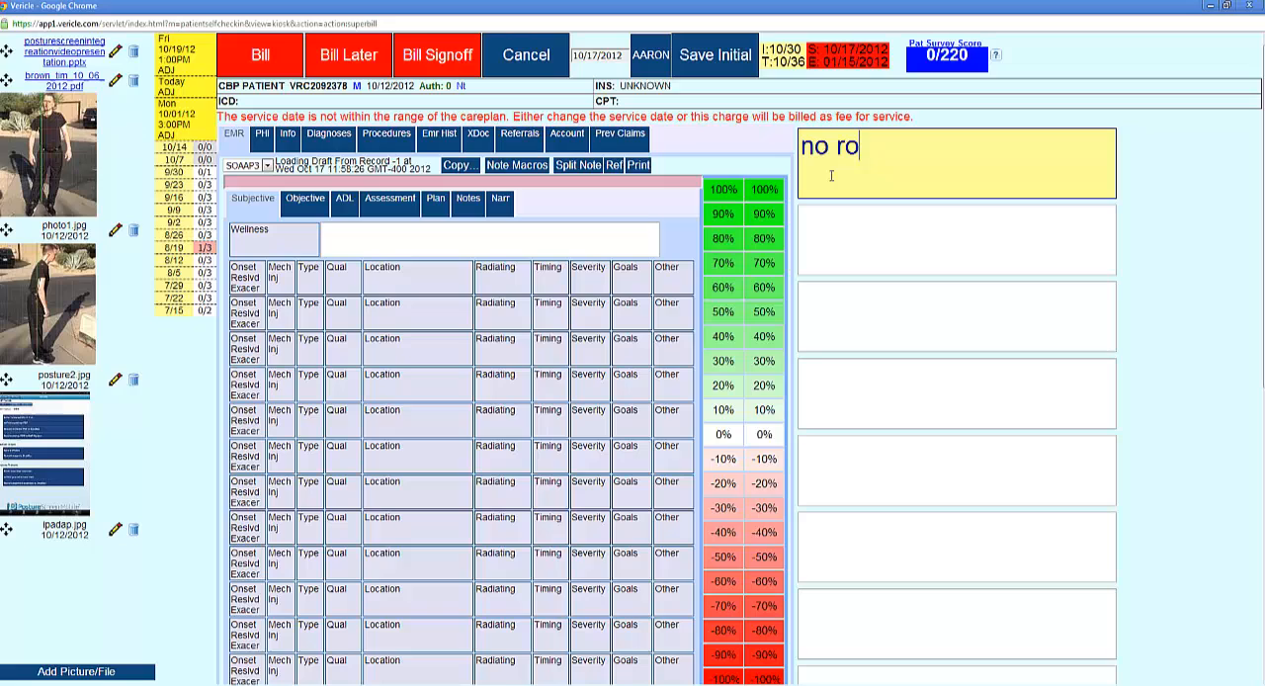
{"action": "type", "text": "tation"}
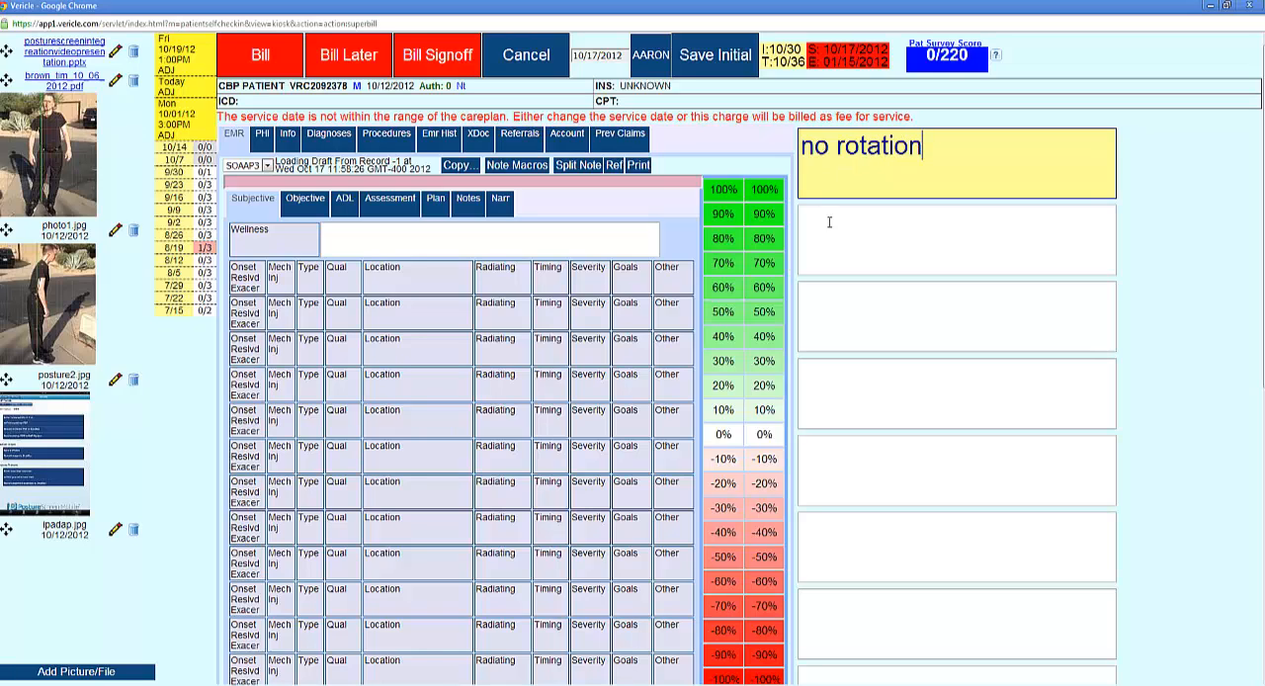
{"action": "type", "text": "home"}
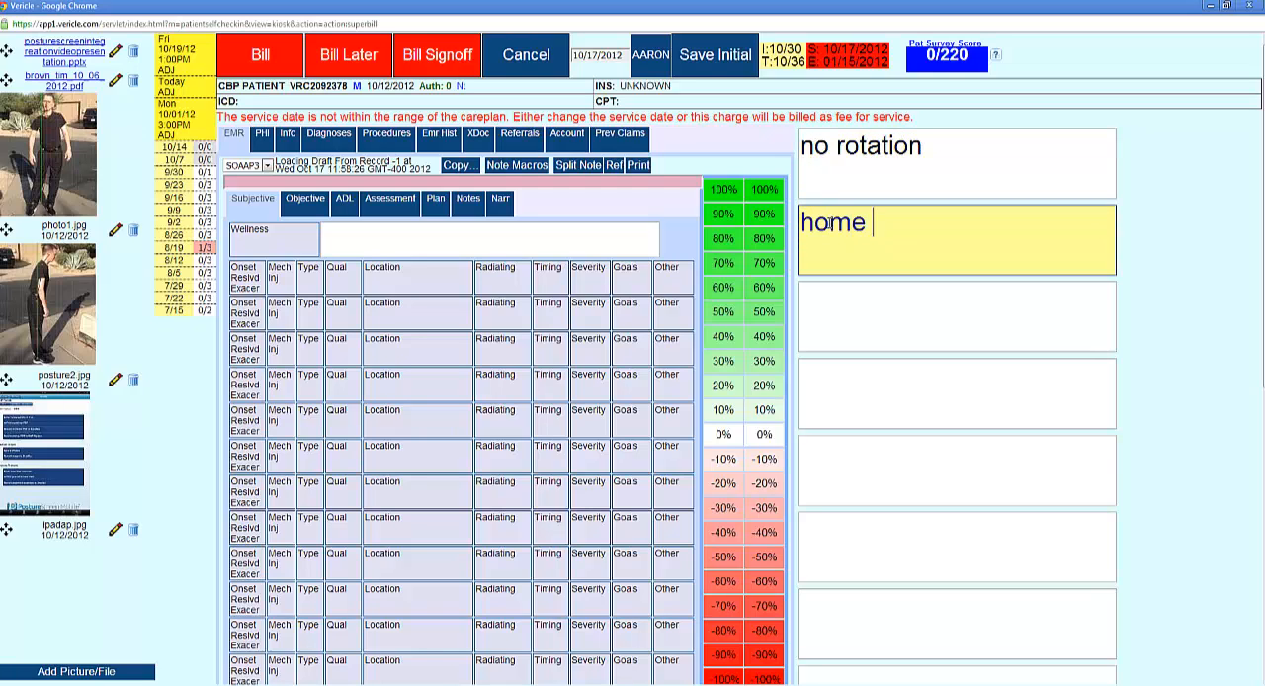
{"action": "type", "text": "depot"}
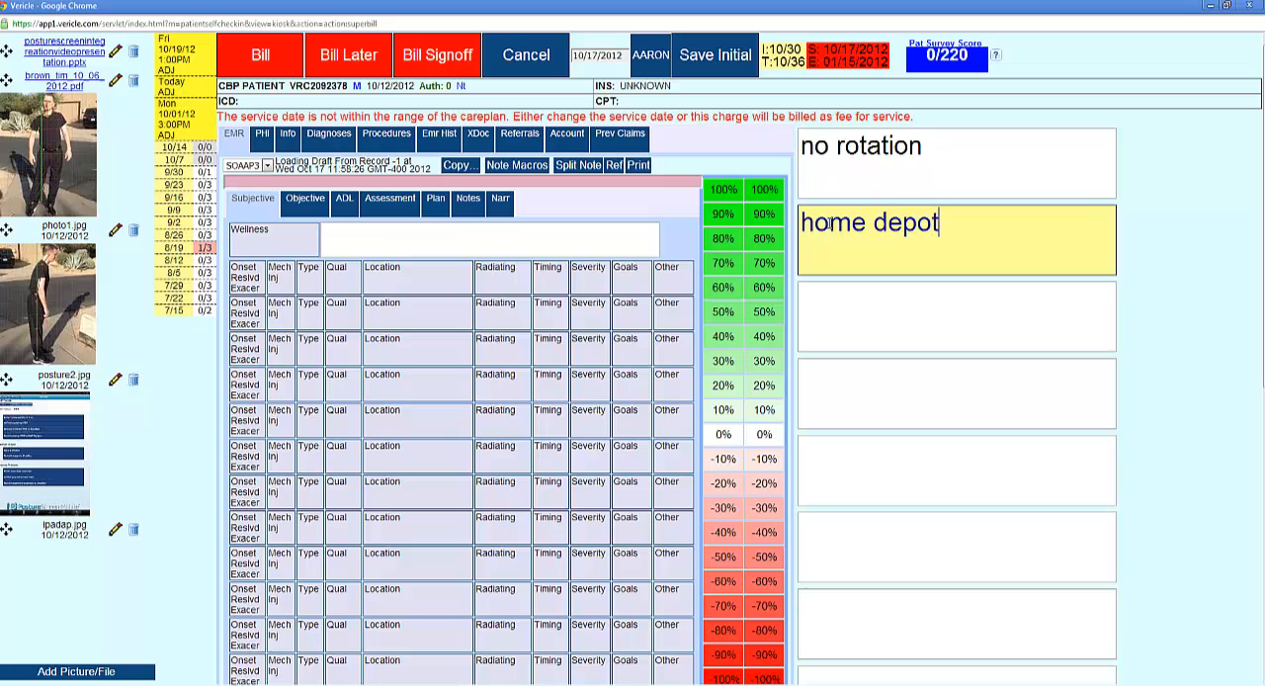
{"action": "left_click", "coordinate": [955, 317]}
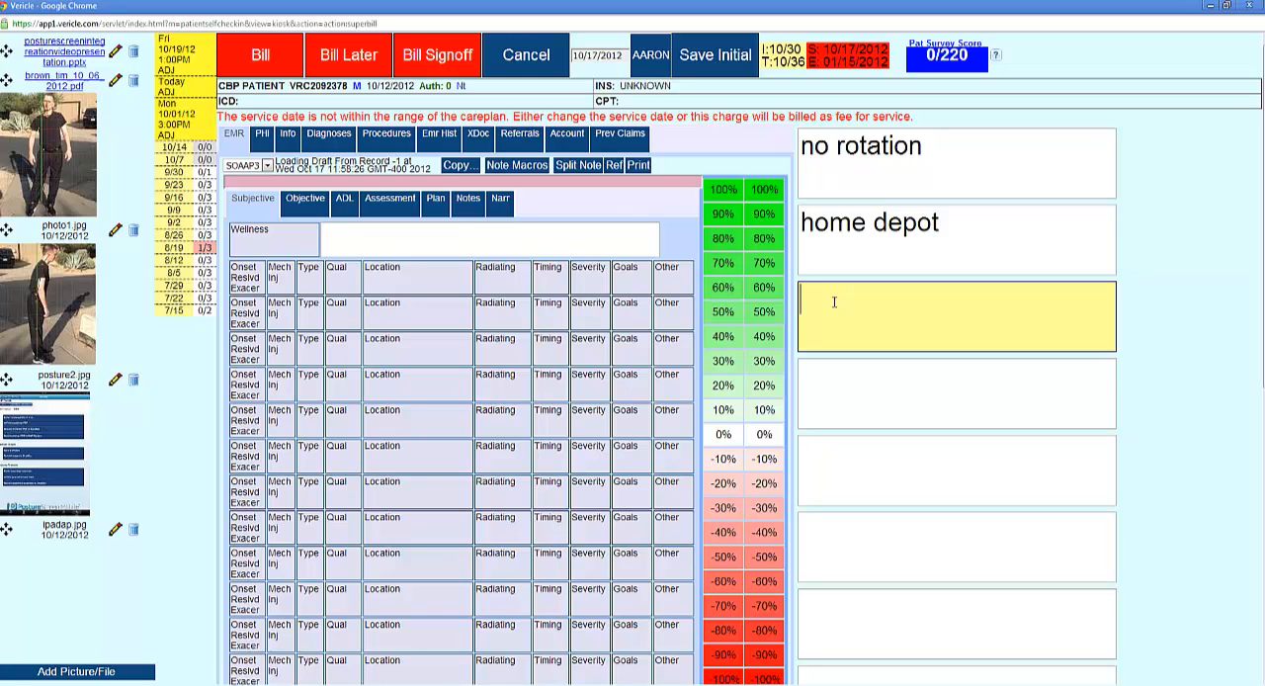
{"action": "mouse_move", "coordinate": [850, 281]}
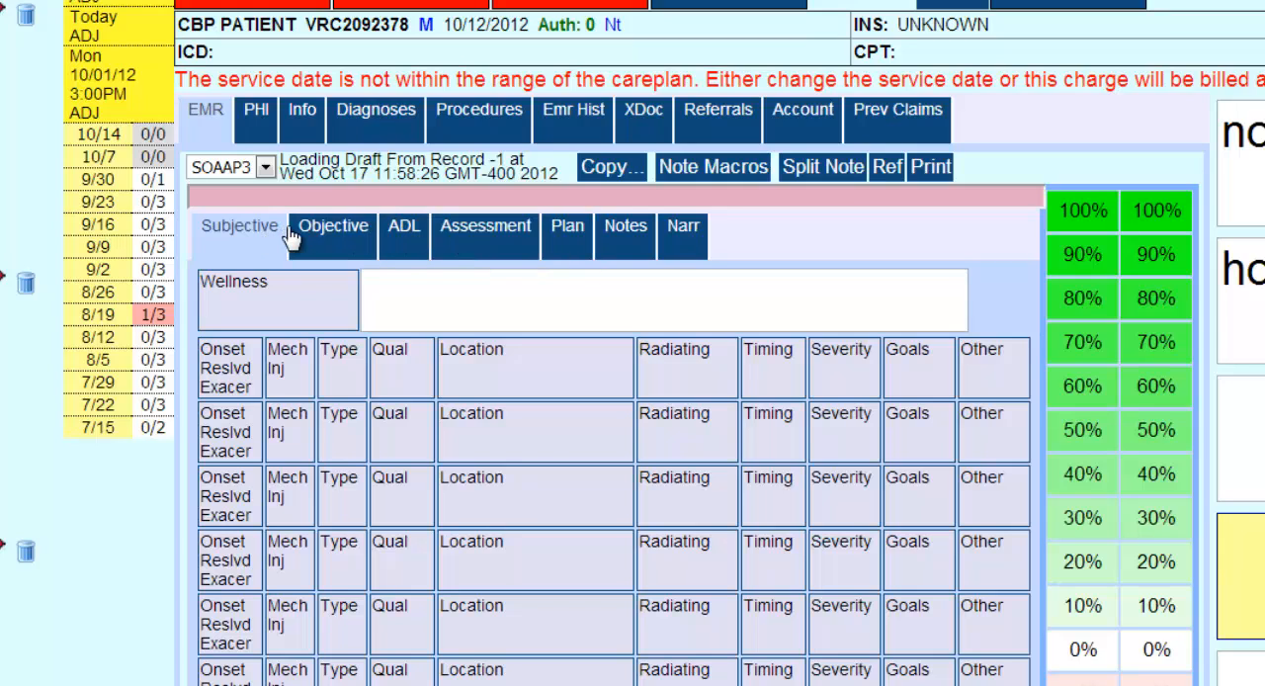
{"action": "mouse_move", "coordinate": [257, 241]}
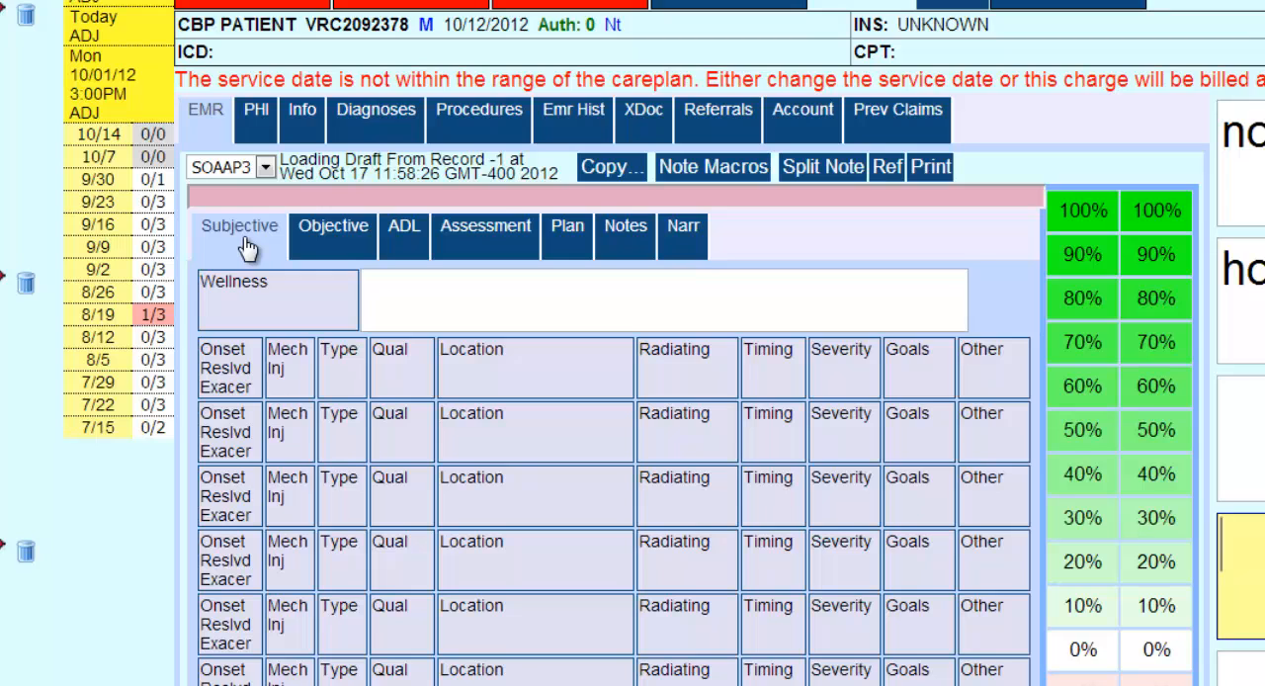
Review the note's Objective, Plan and Narrative sections, then the visit Info
{"action": "left_click", "coordinate": [332, 227]}
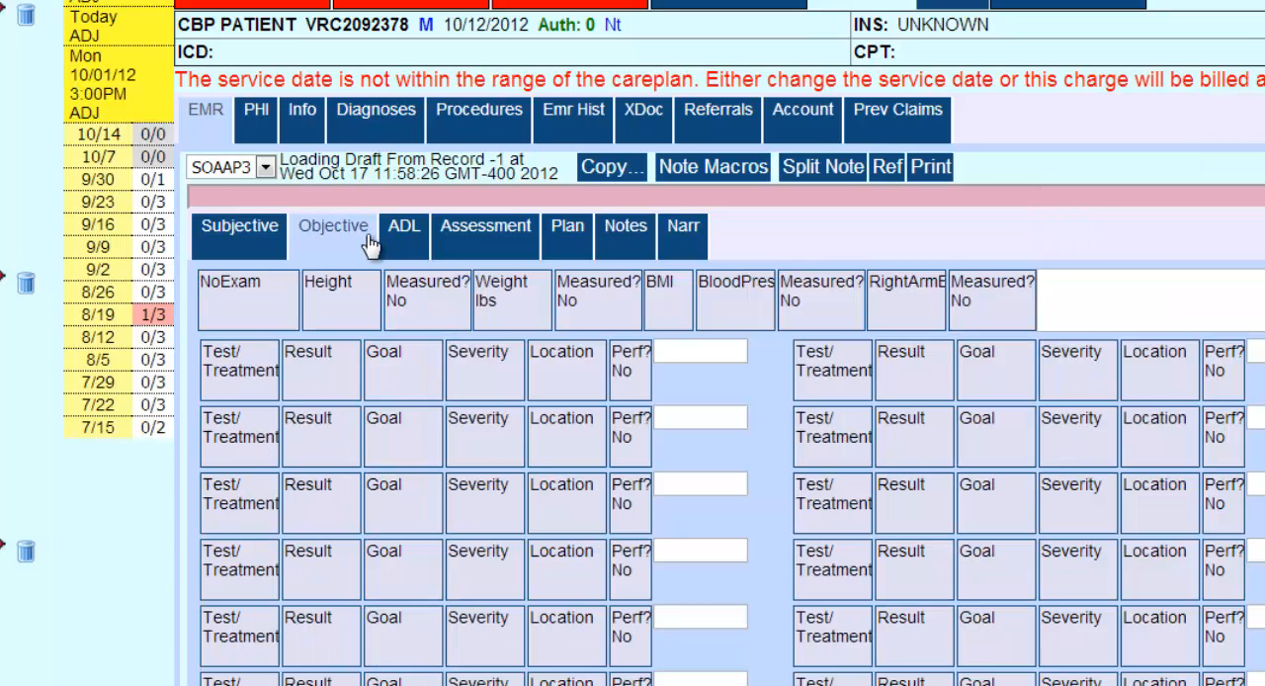
{"action": "left_click", "coordinate": [484, 225]}
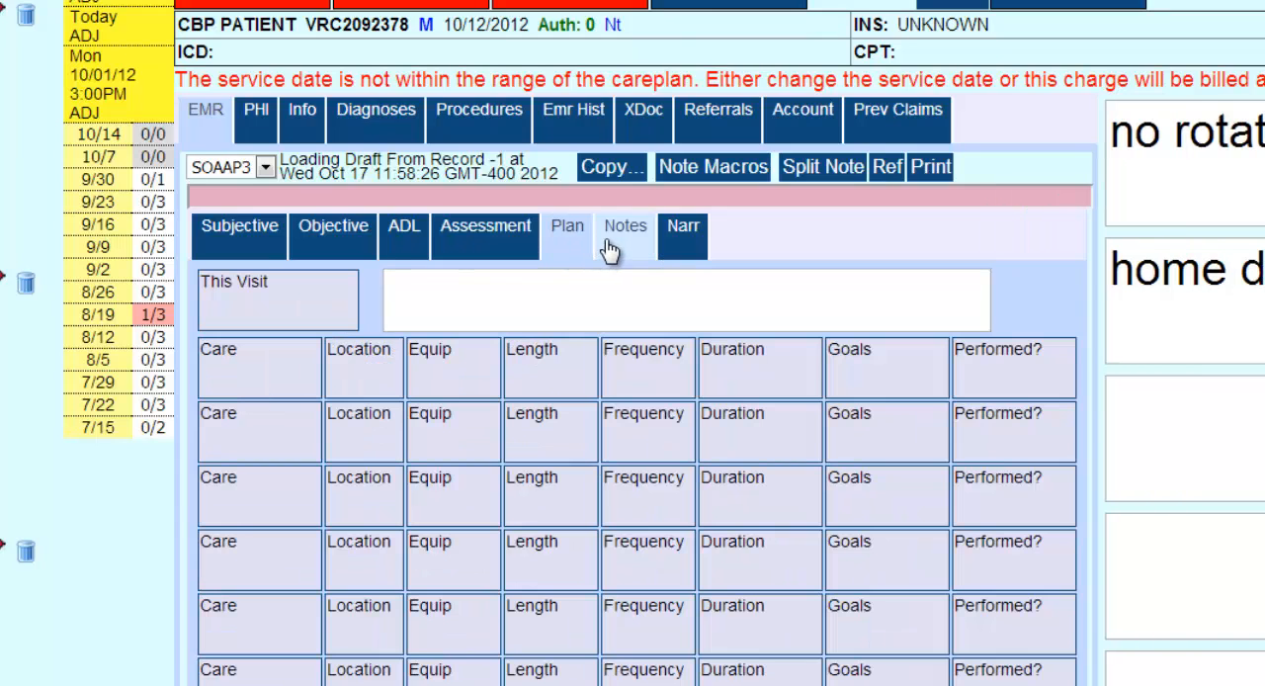
{"action": "left_click", "coordinate": [682, 225]}
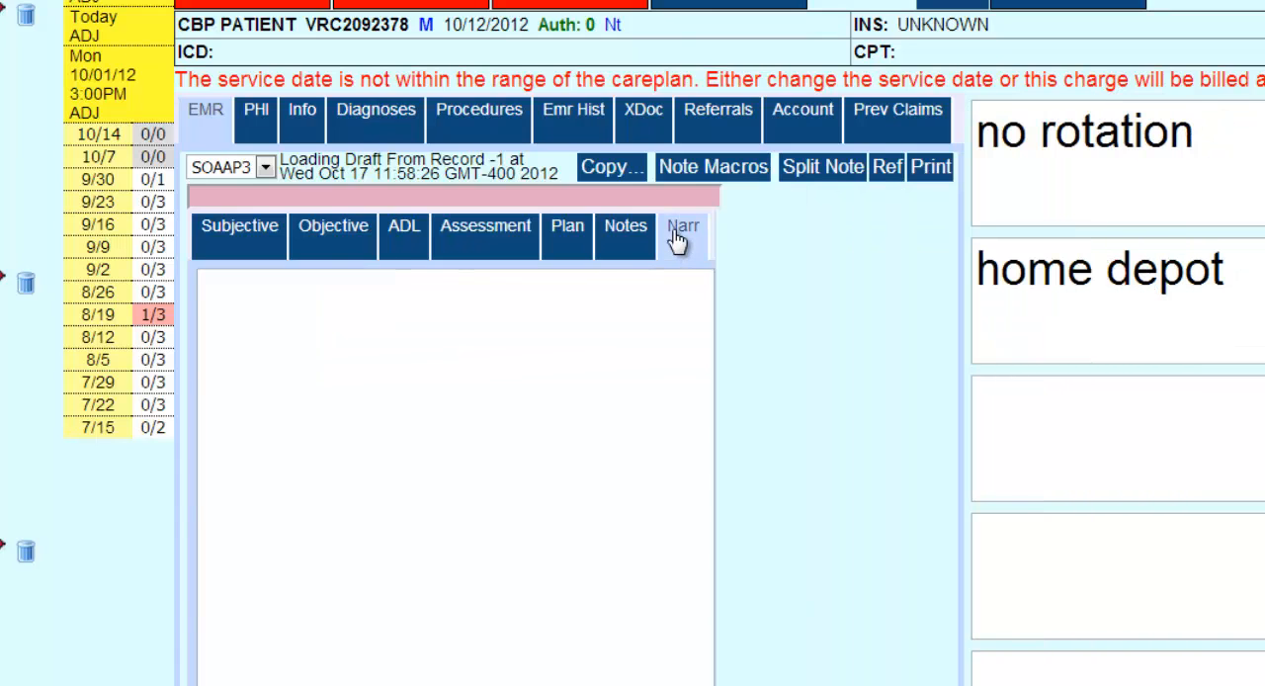
{"action": "left_click", "coordinate": [239, 227]}
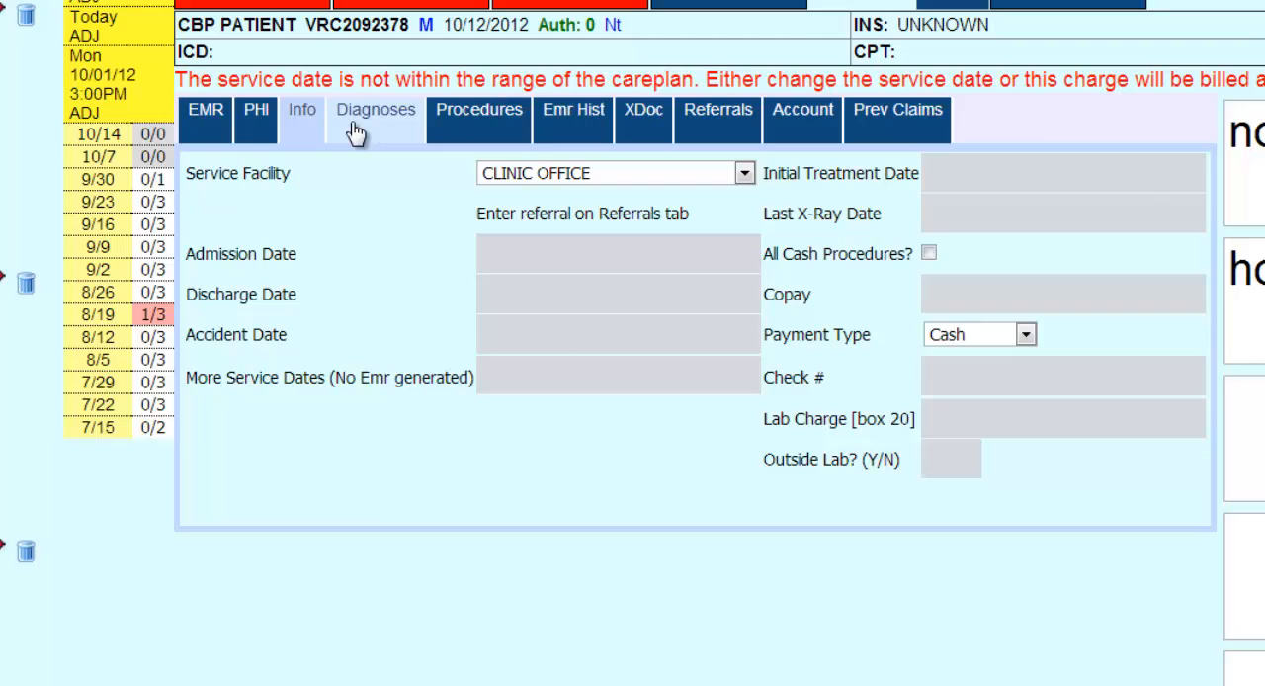
Add diagnosis 722.71 from the Cervical spine codes to the charge
{"action": "left_click", "coordinate": [375, 119]}
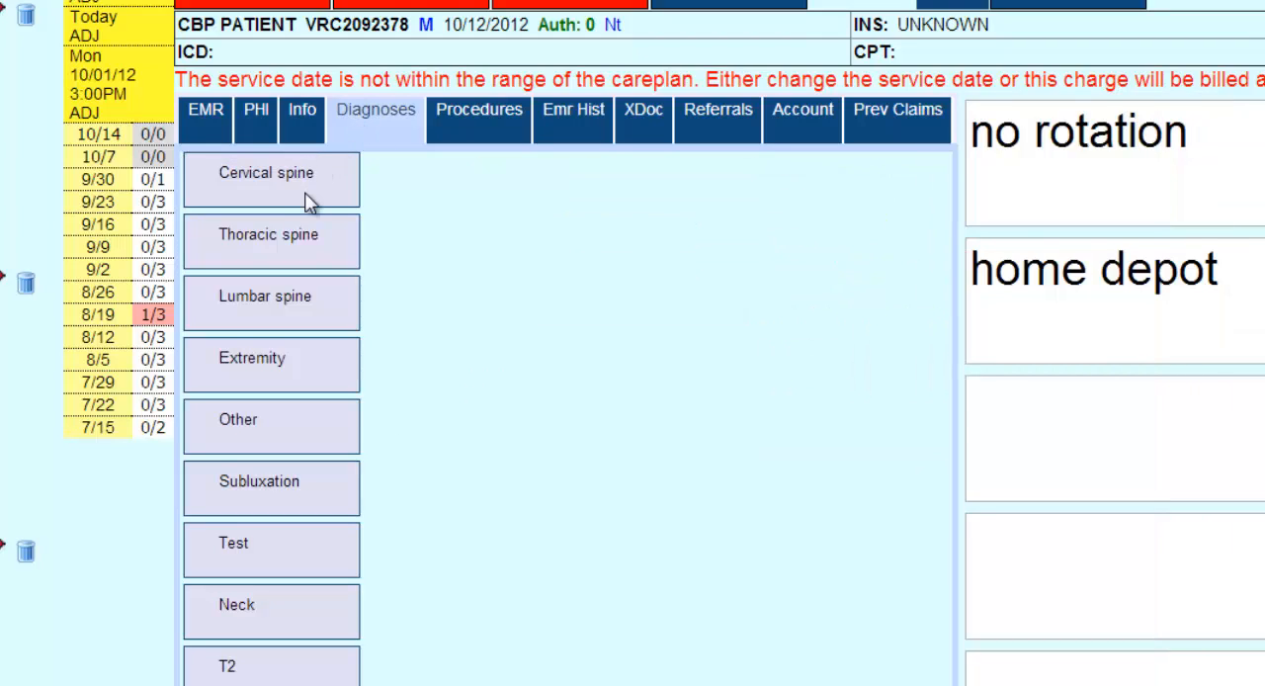
{"action": "left_click", "coordinate": [270, 180]}
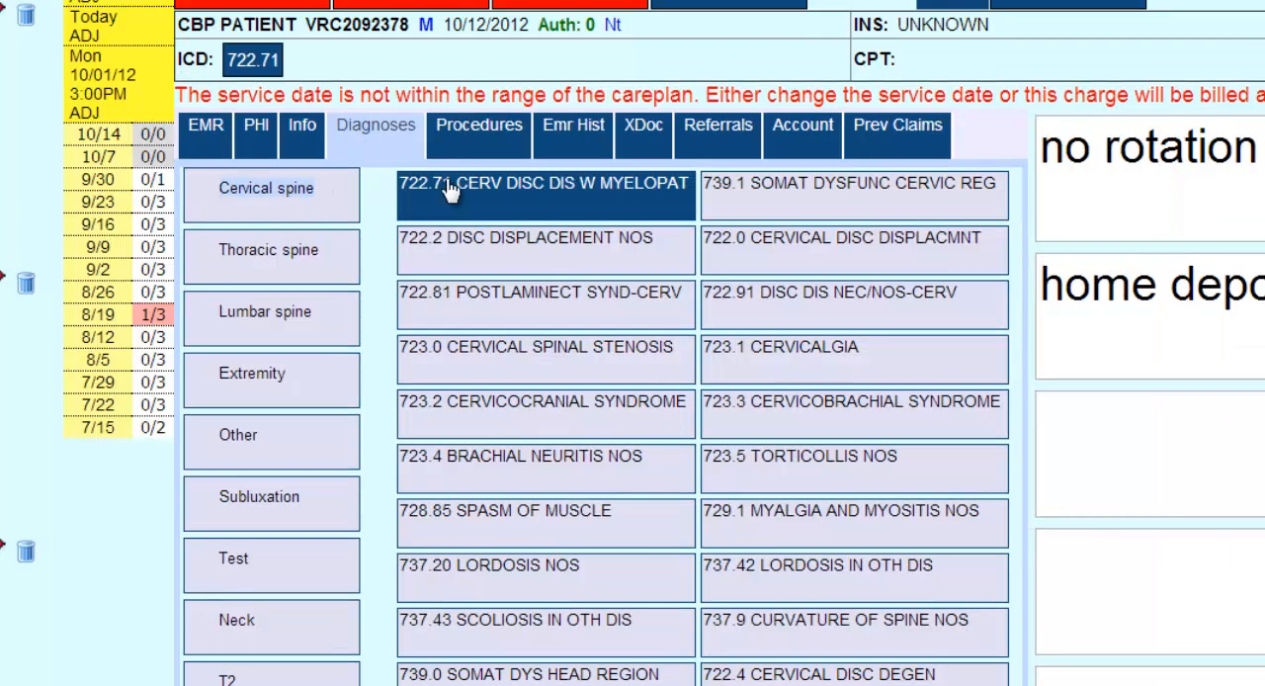
{"action": "left_click", "coordinate": [478, 131]}
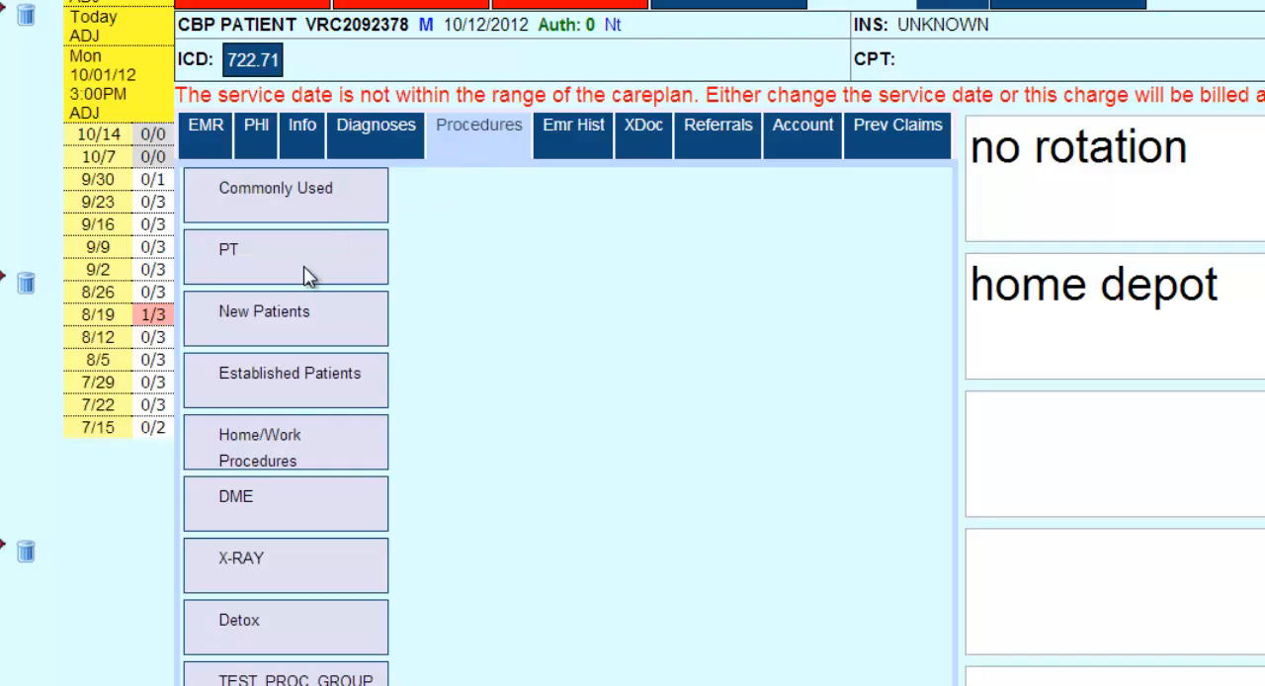
Add the WELL Wellness Visit procedure from Commonly Used and return to the SOAP note
{"action": "left_click", "coordinate": [285, 188]}
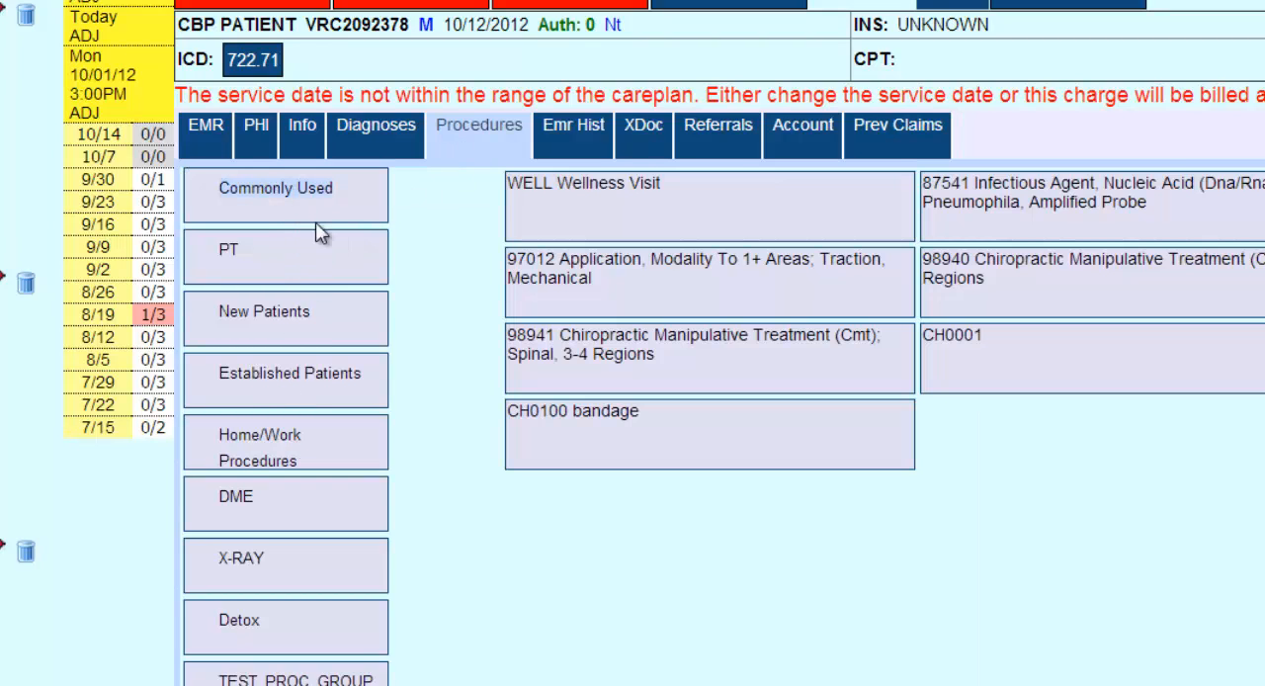
{"action": "left_click", "coordinate": [585, 182]}
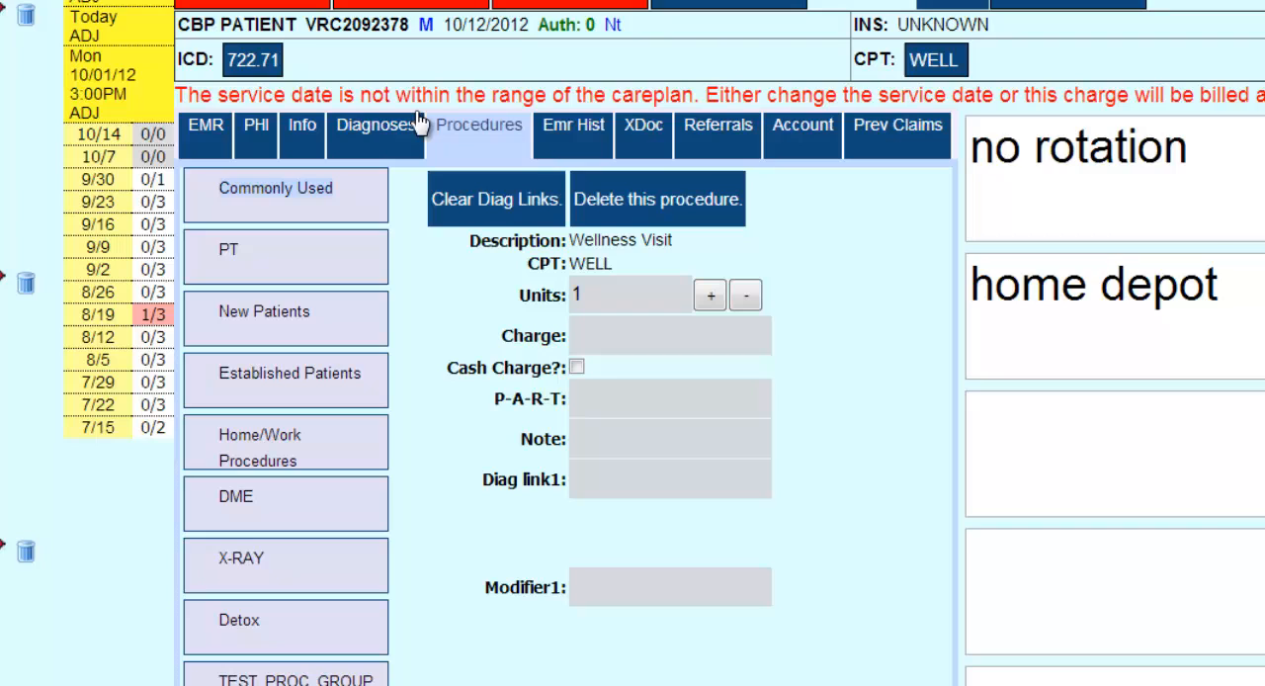
{"action": "left_click", "coordinate": [206, 126]}
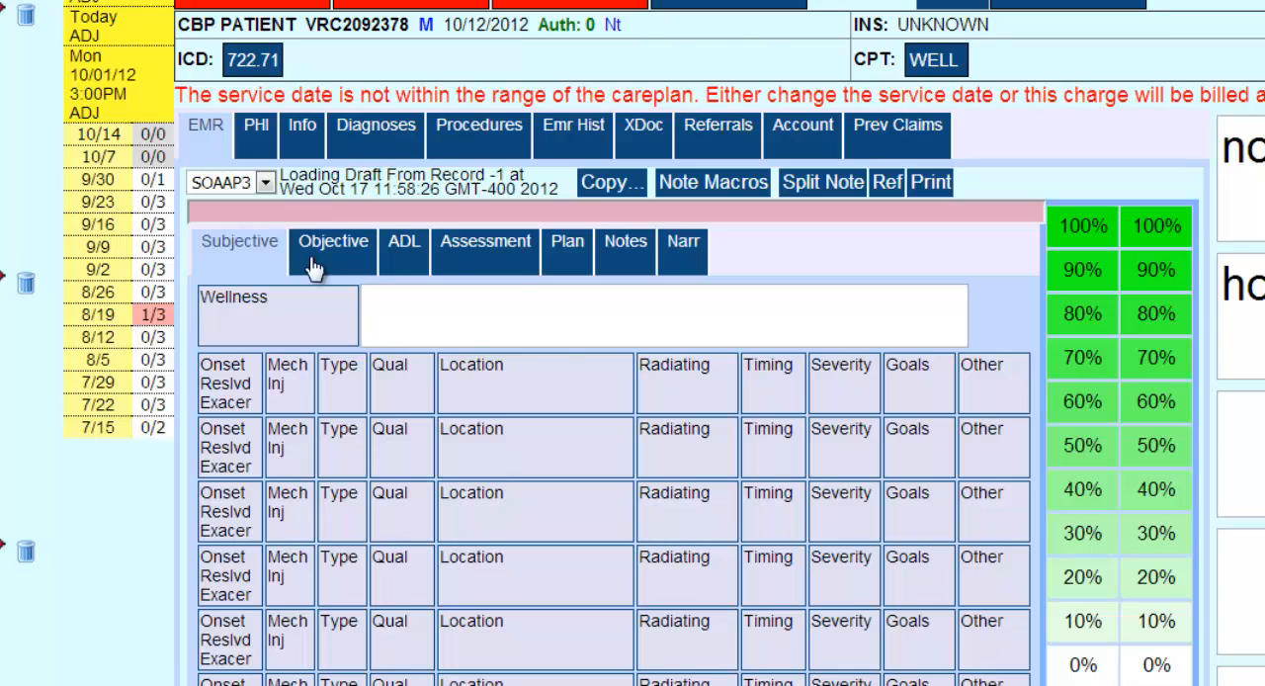
{"action": "mouse_move", "coordinate": [537, 467]}
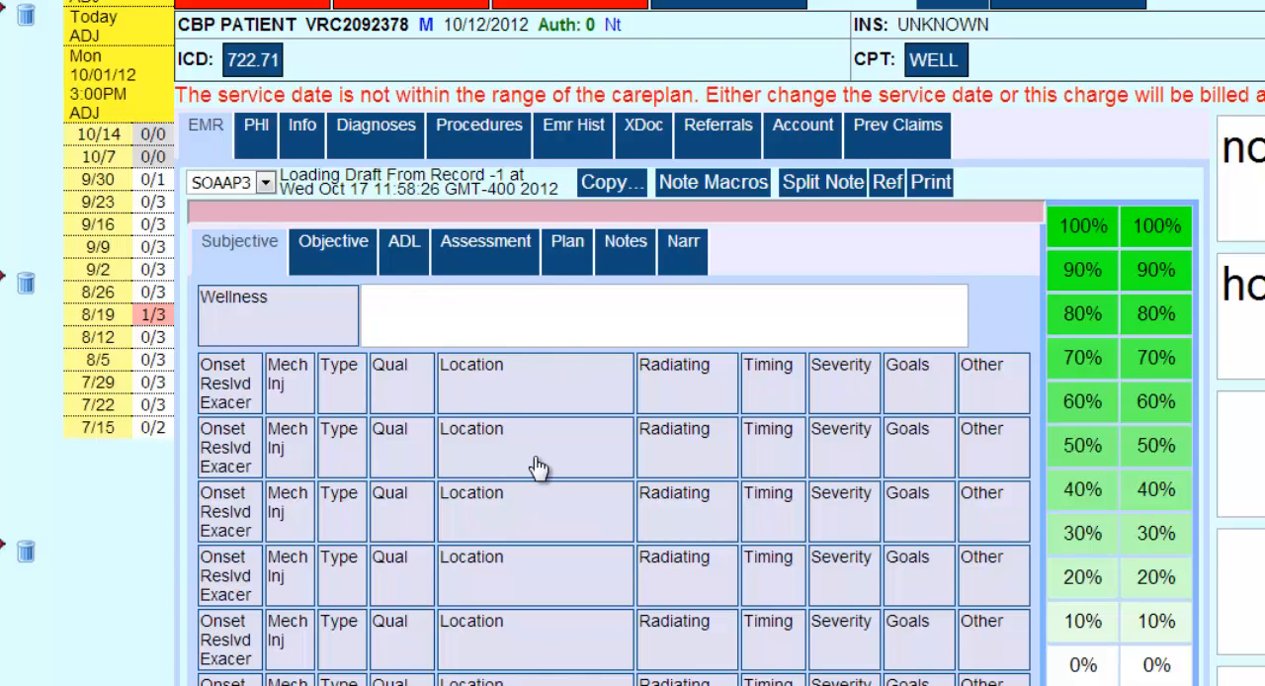